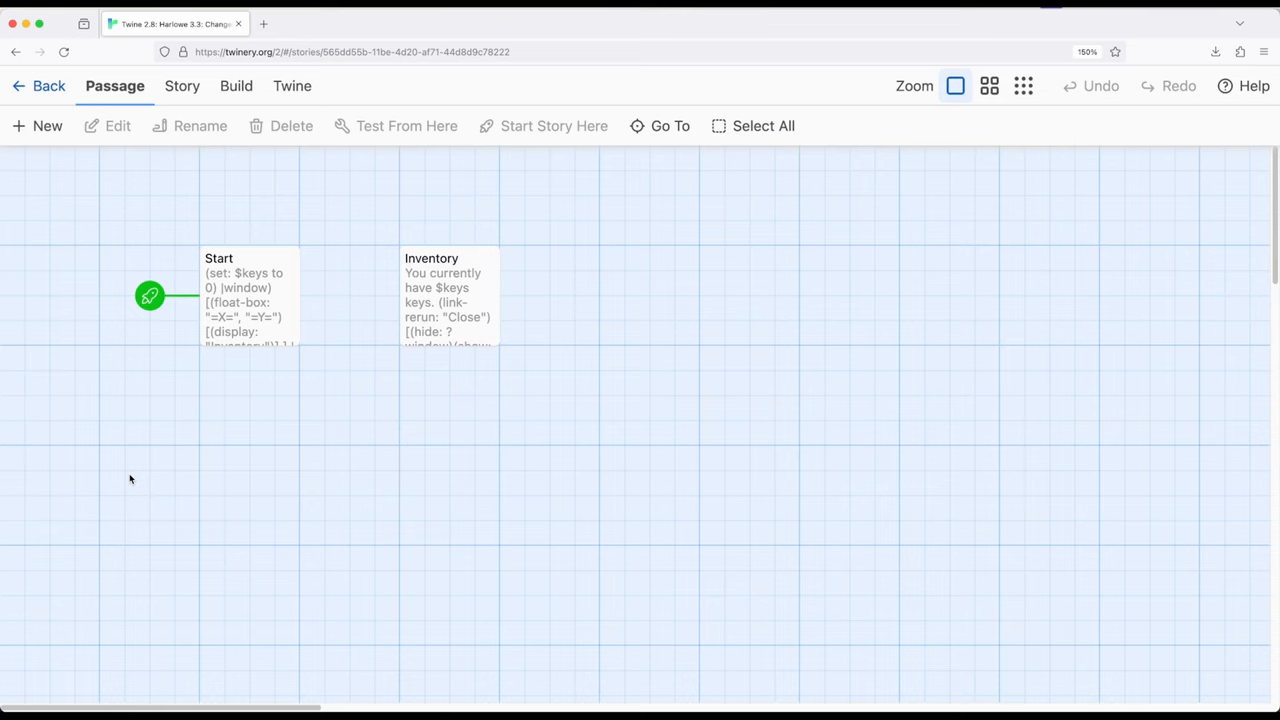
mouse_move(280, 306)
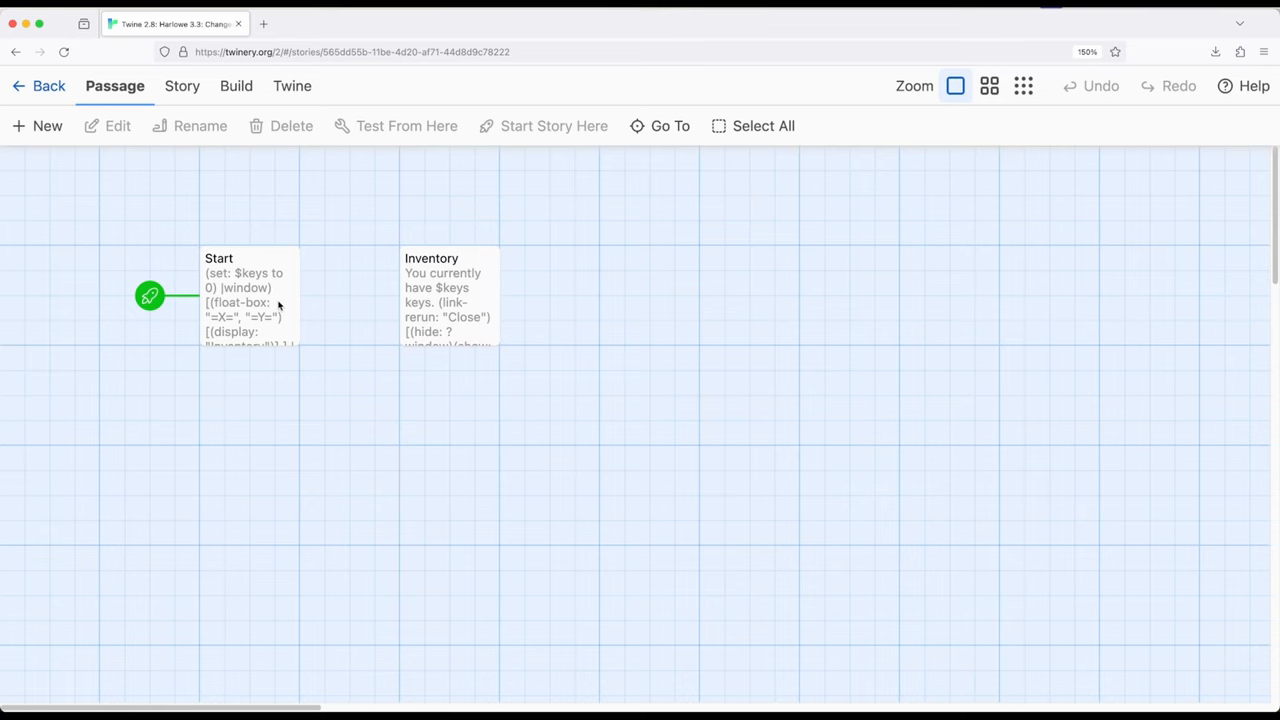
Review Start's float-box window code that displays Inventory and its Open Inventory link
double_click(248, 295)
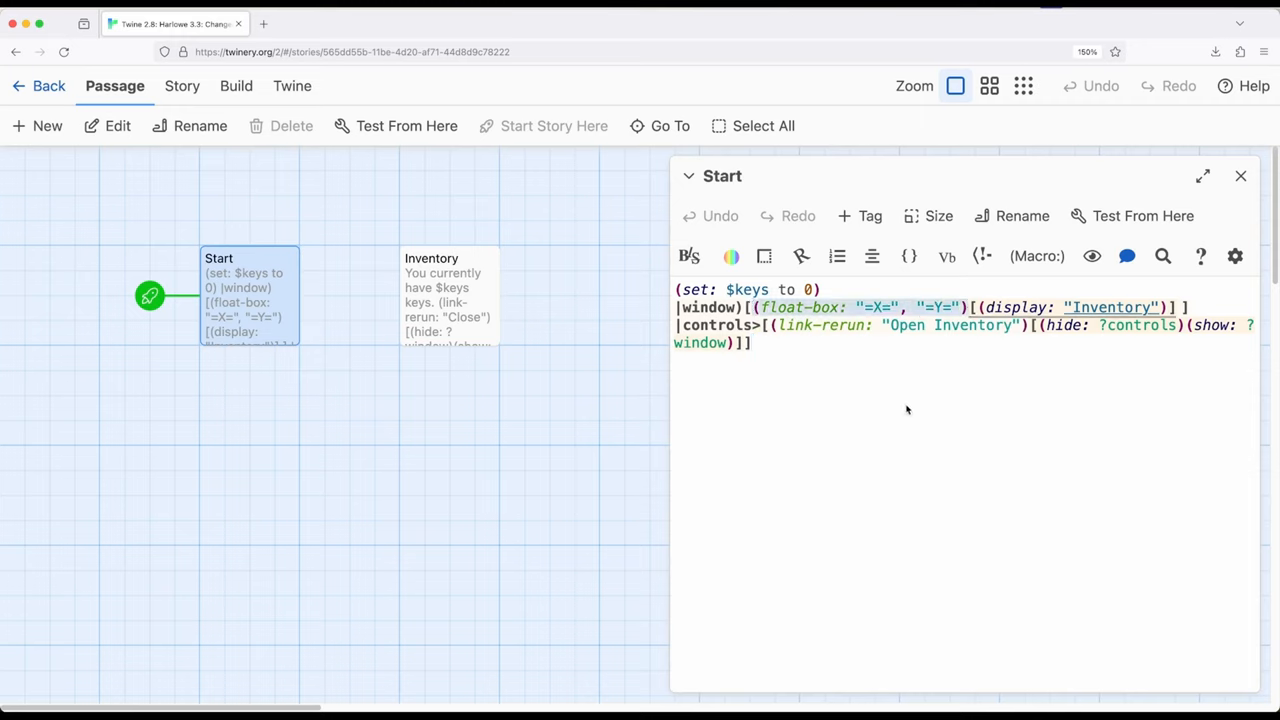
mouse_move(857, 410)
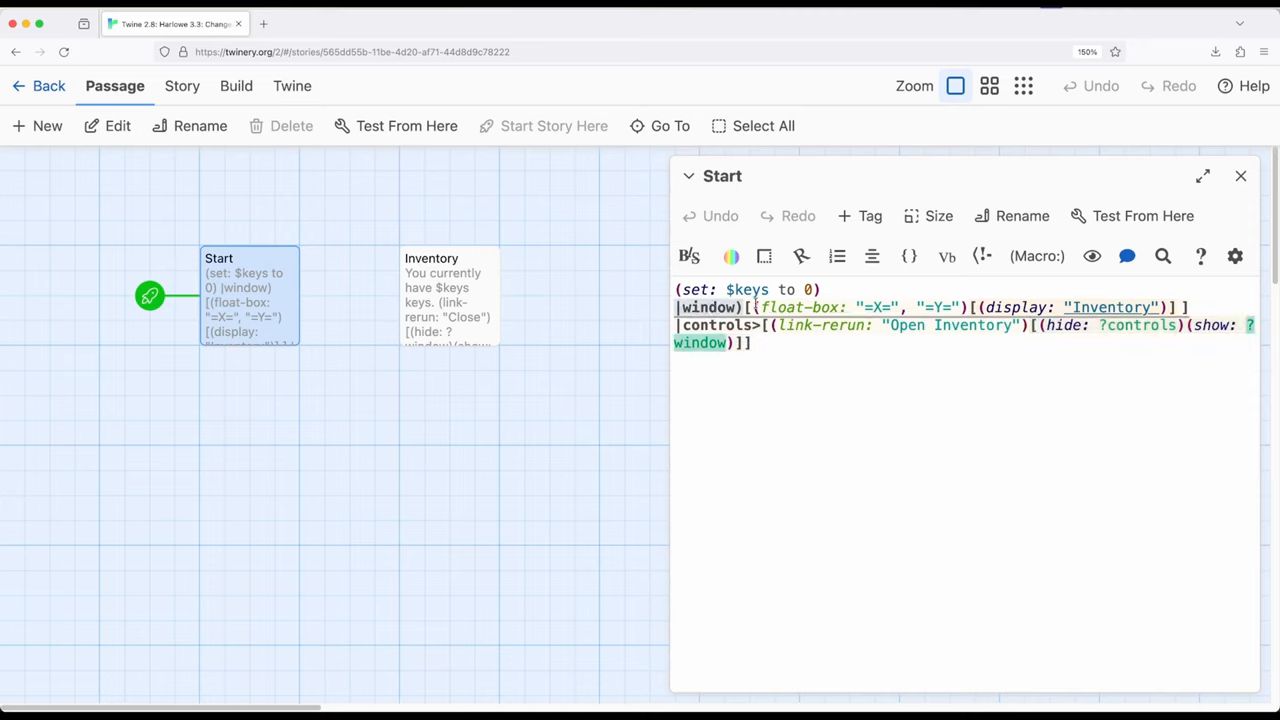
click(1189, 307)
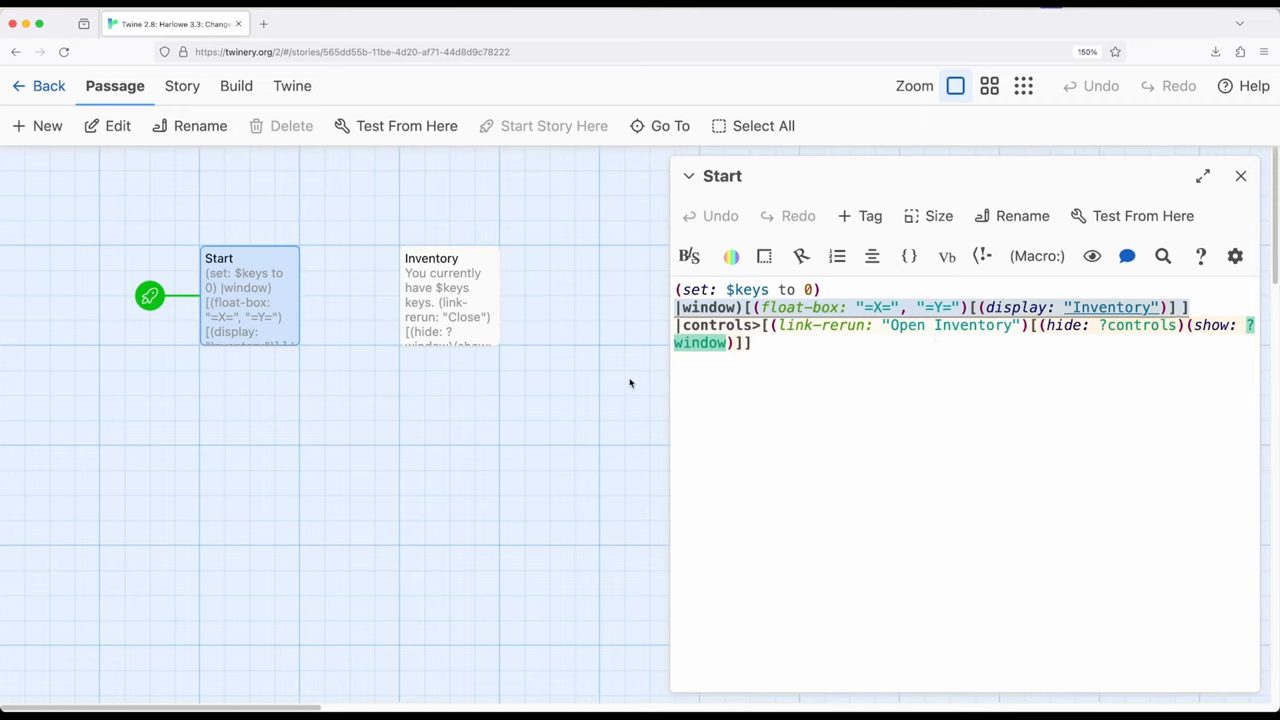
mouse_move(788, 432)
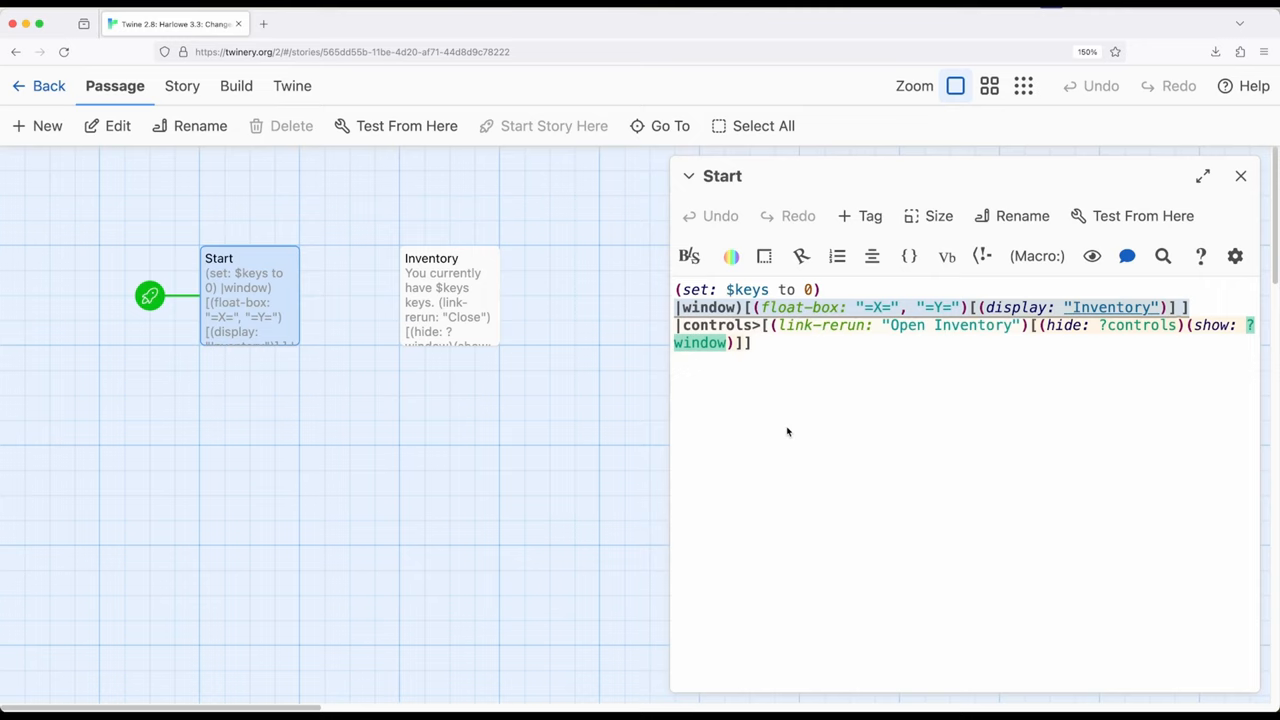
mouse_move(869, 456)
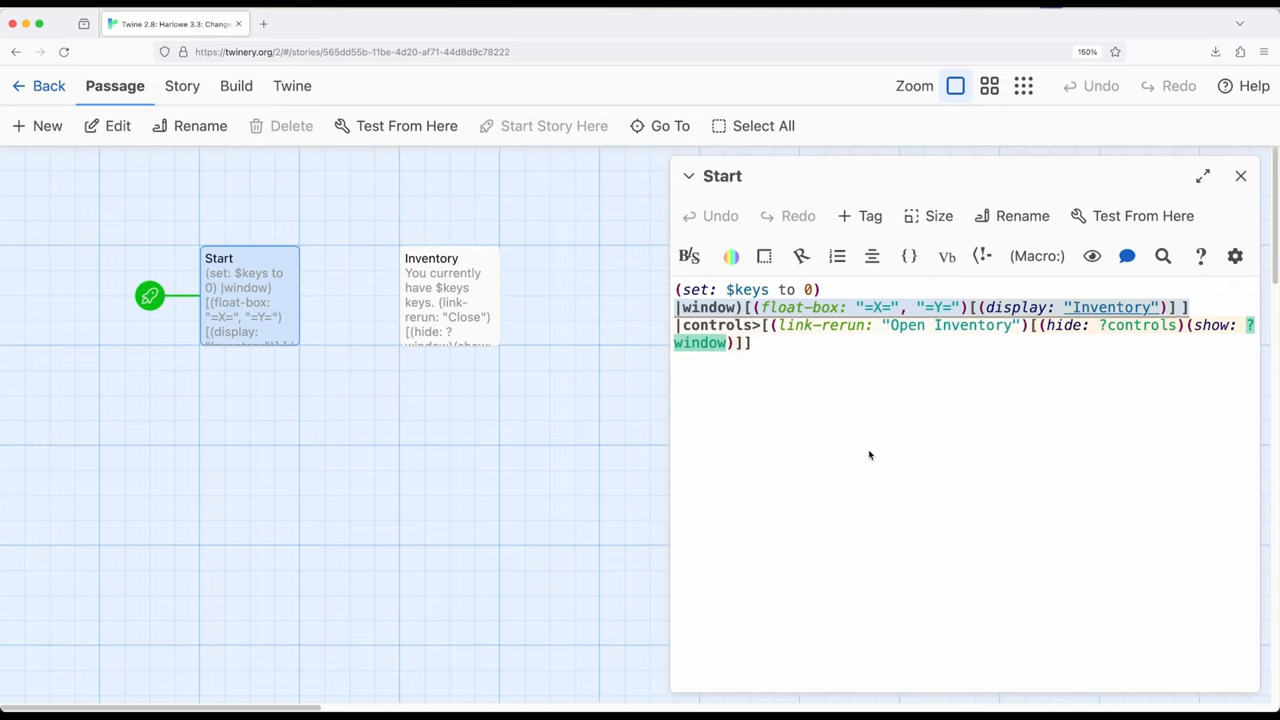
Check Inventory's key count and Close link code, then return to the story map and switch to the play tab
click(449, 295)
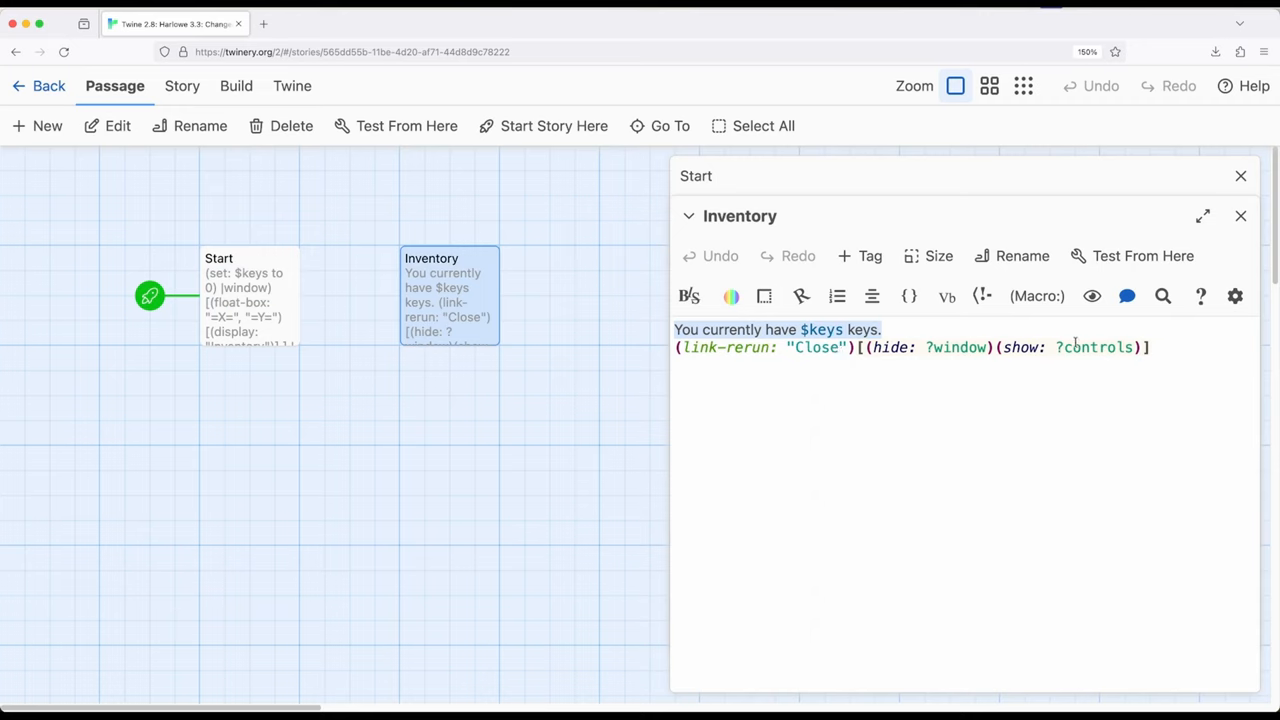
mouse_move(1079, 388)
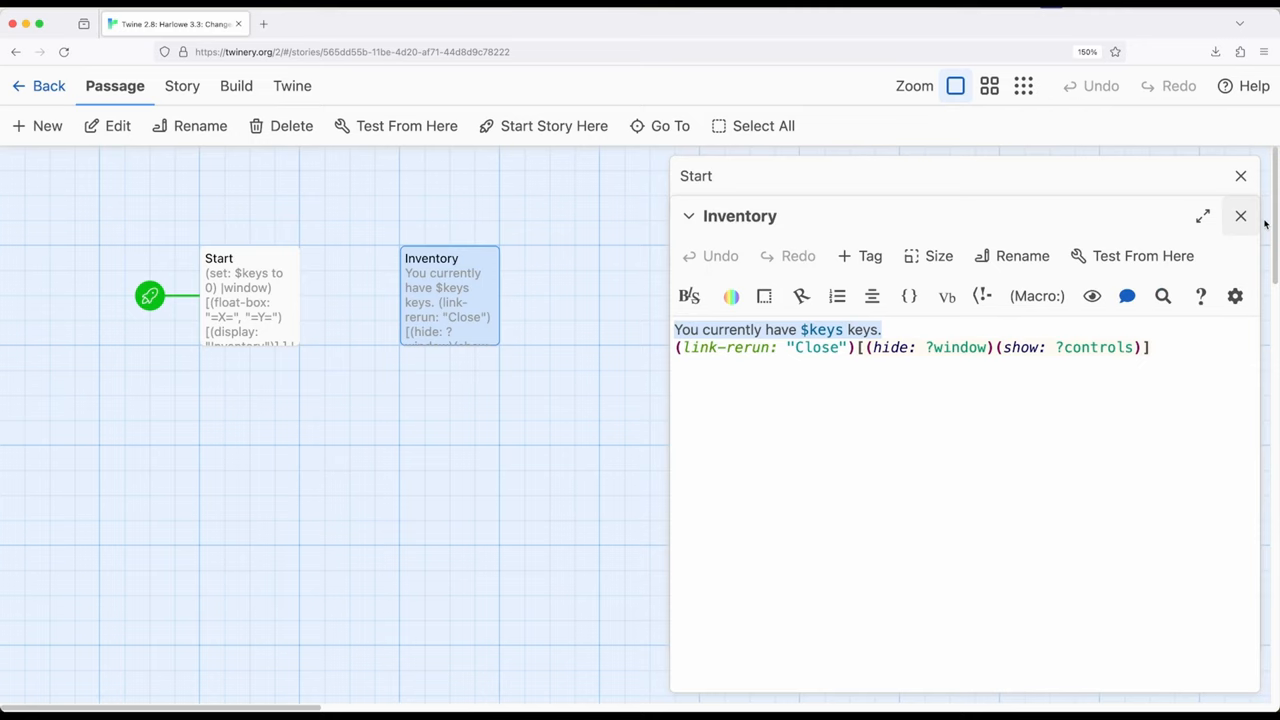
click(1240, 216)
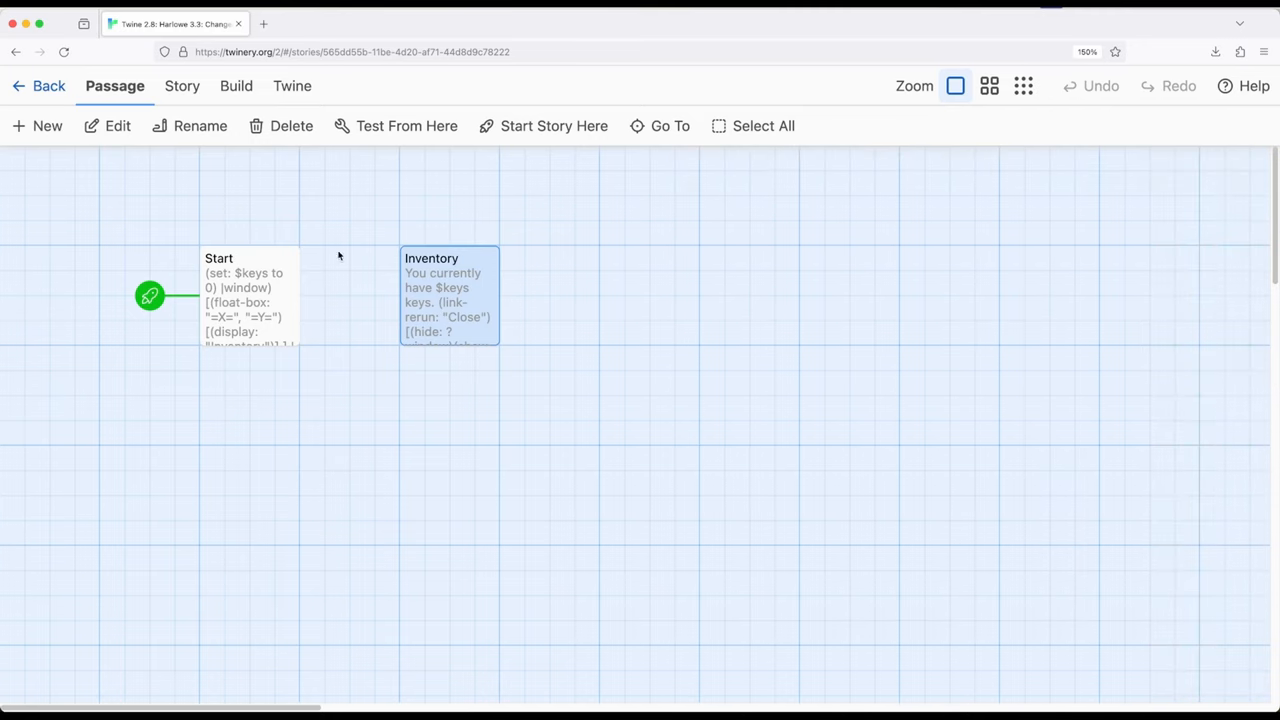
click(404, 23)
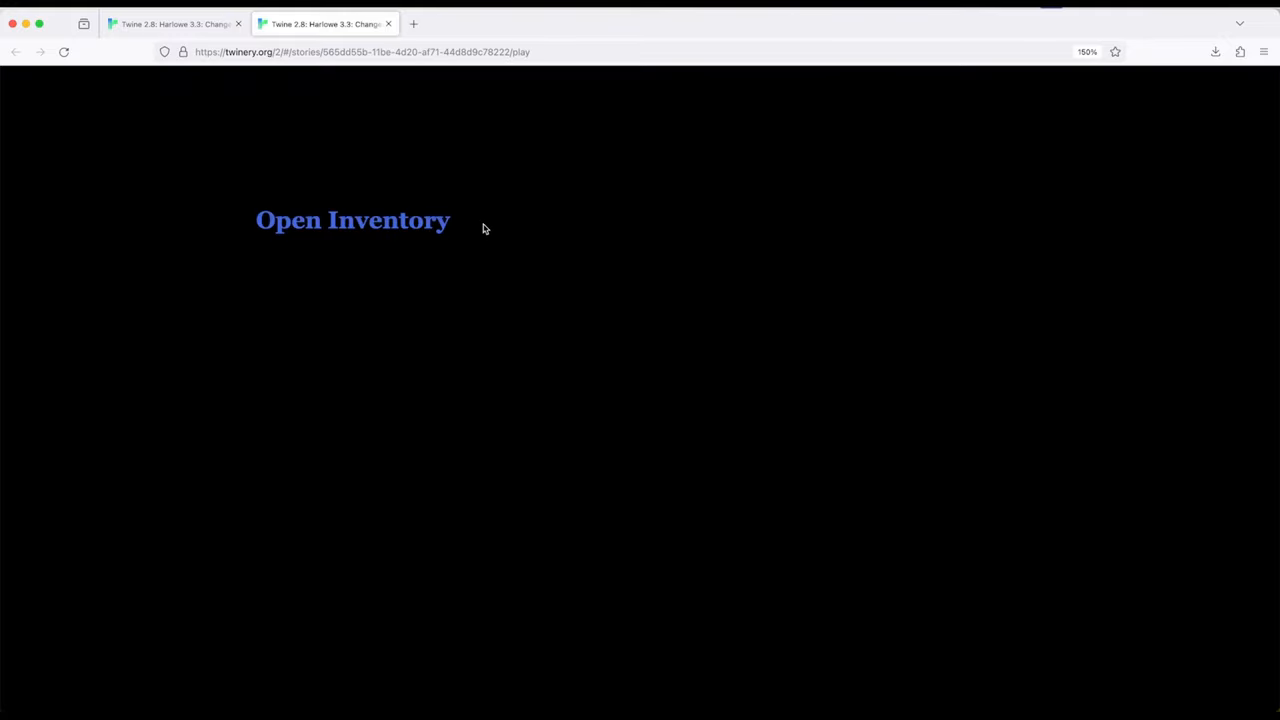
mouse_move(267, 176)
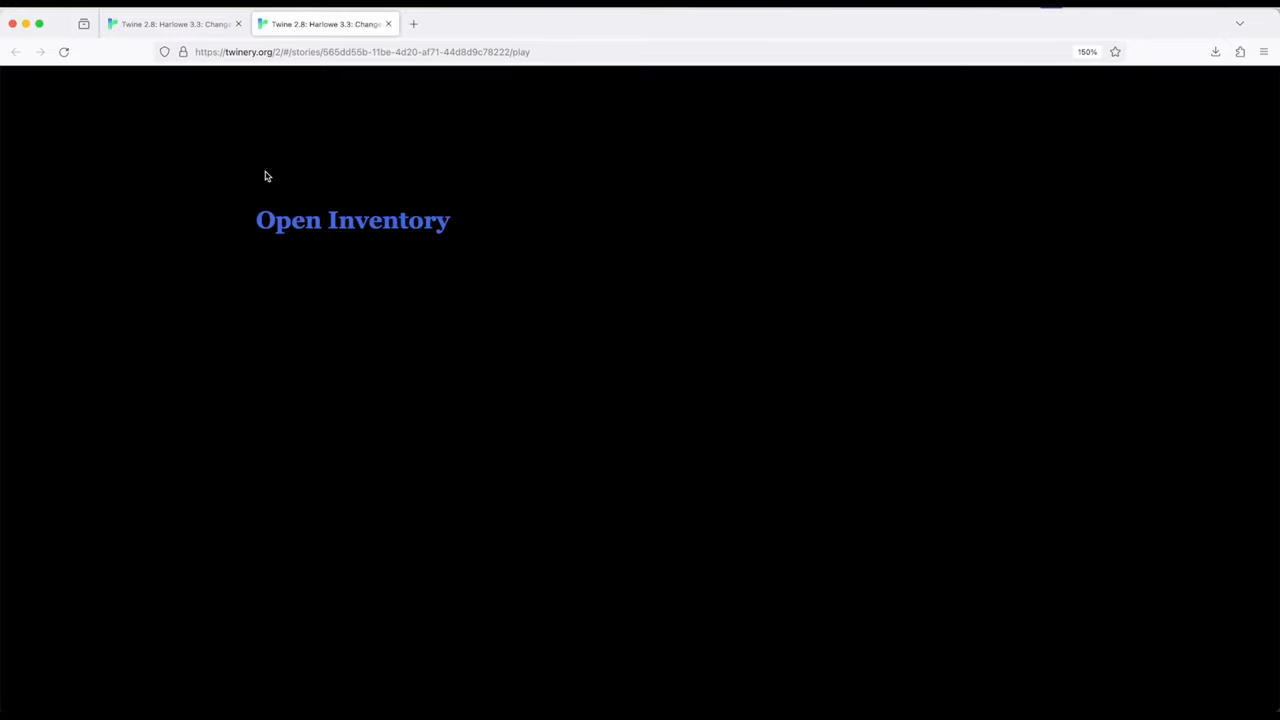
mouse_move(400, 342)
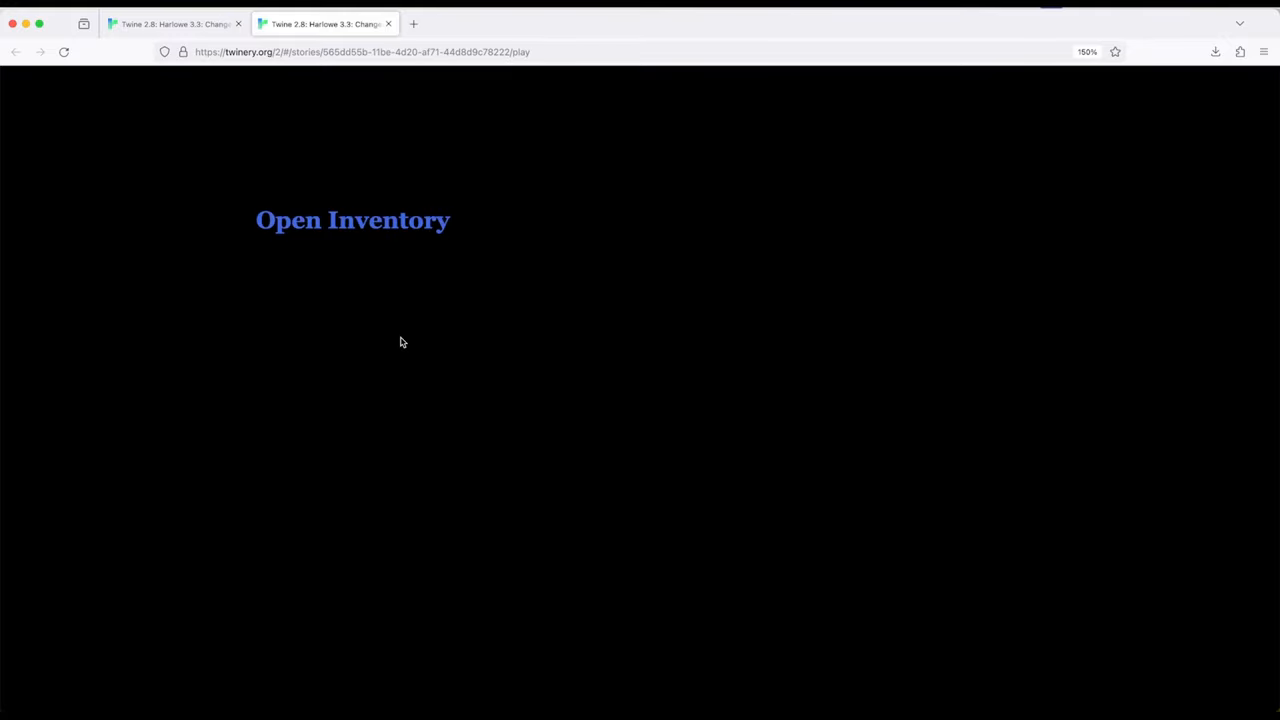
mouse_move(352, 220)
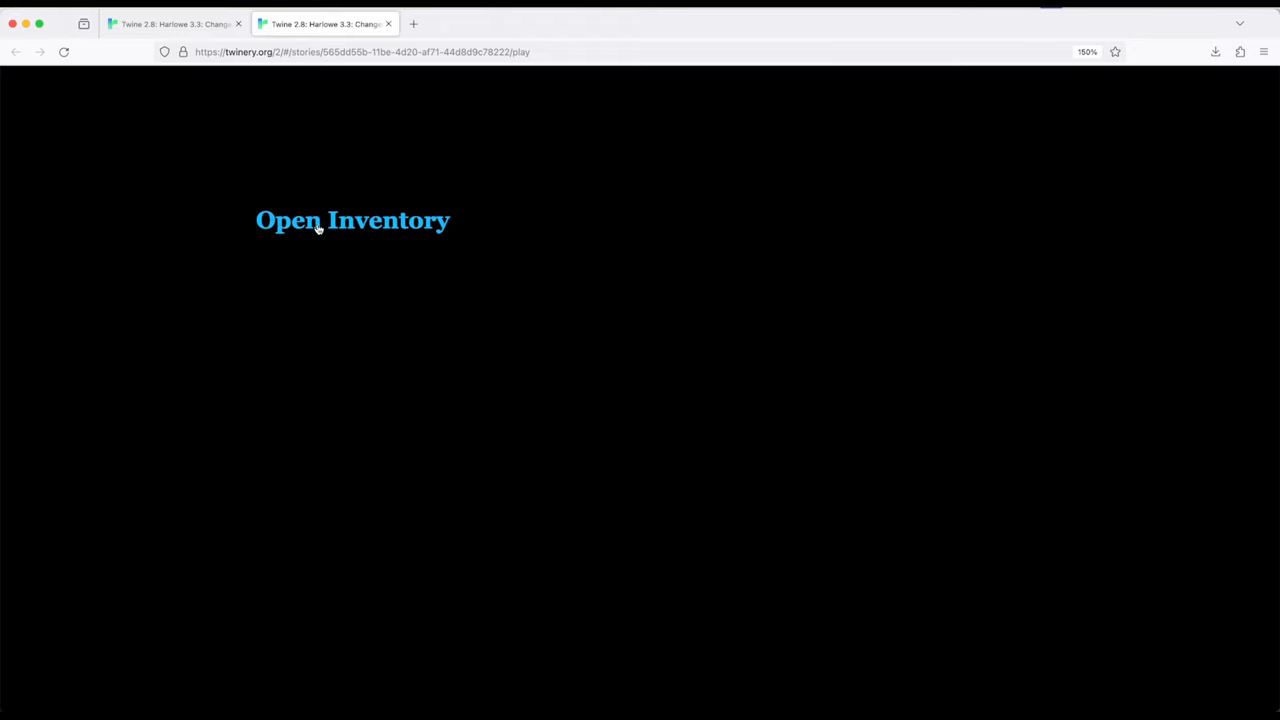
Use Open Inventory to show the 0-keys window, then dismiss it with Close
click(352, 220)
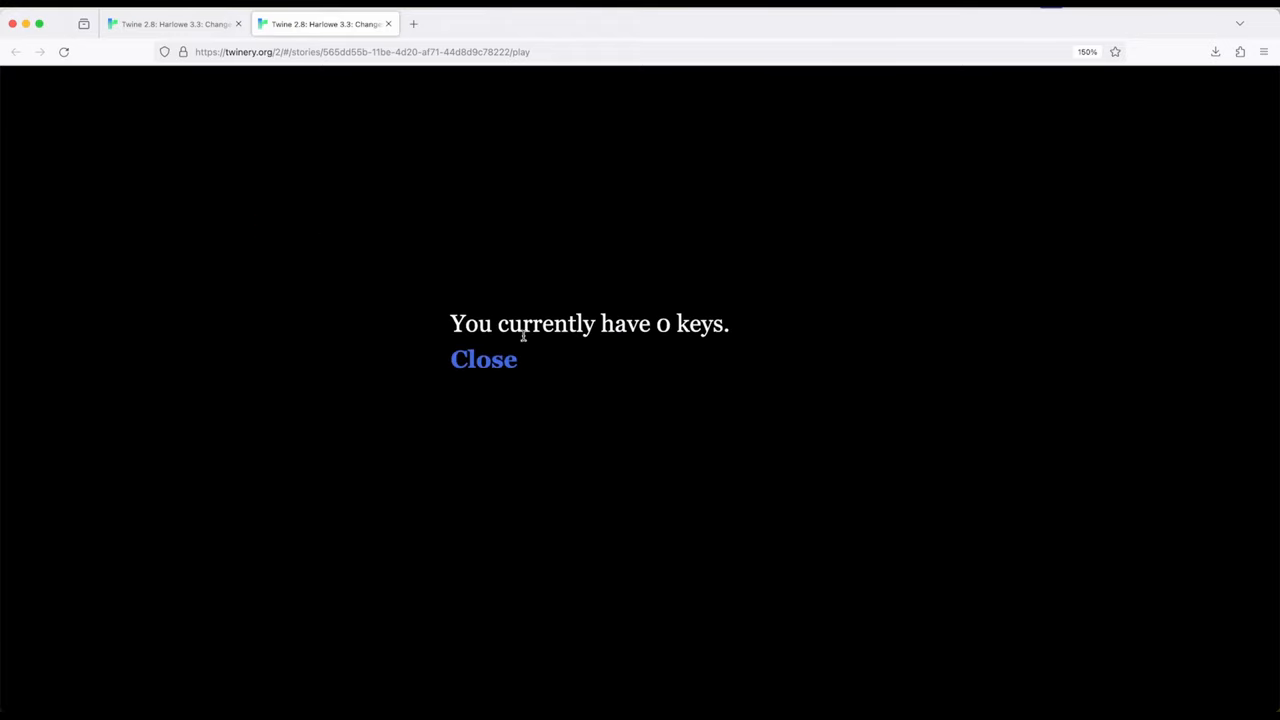
mouse_move(314, 205)
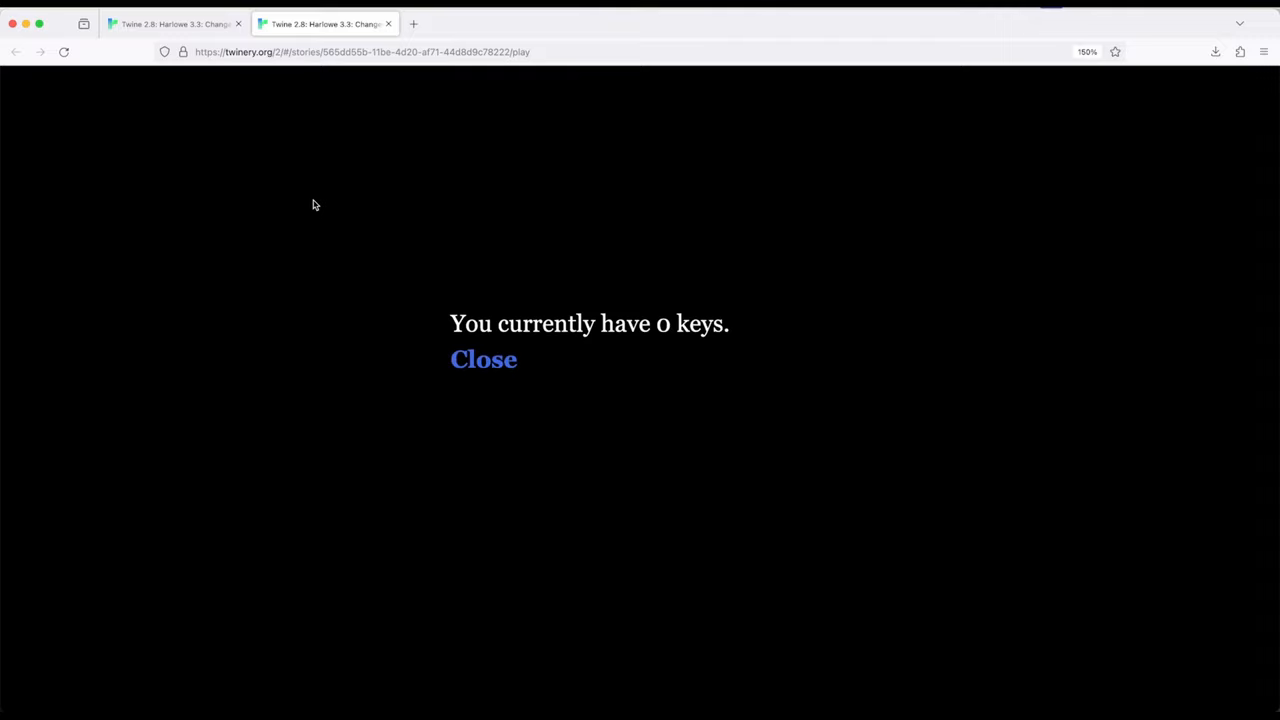
mouse_move(603, 378)
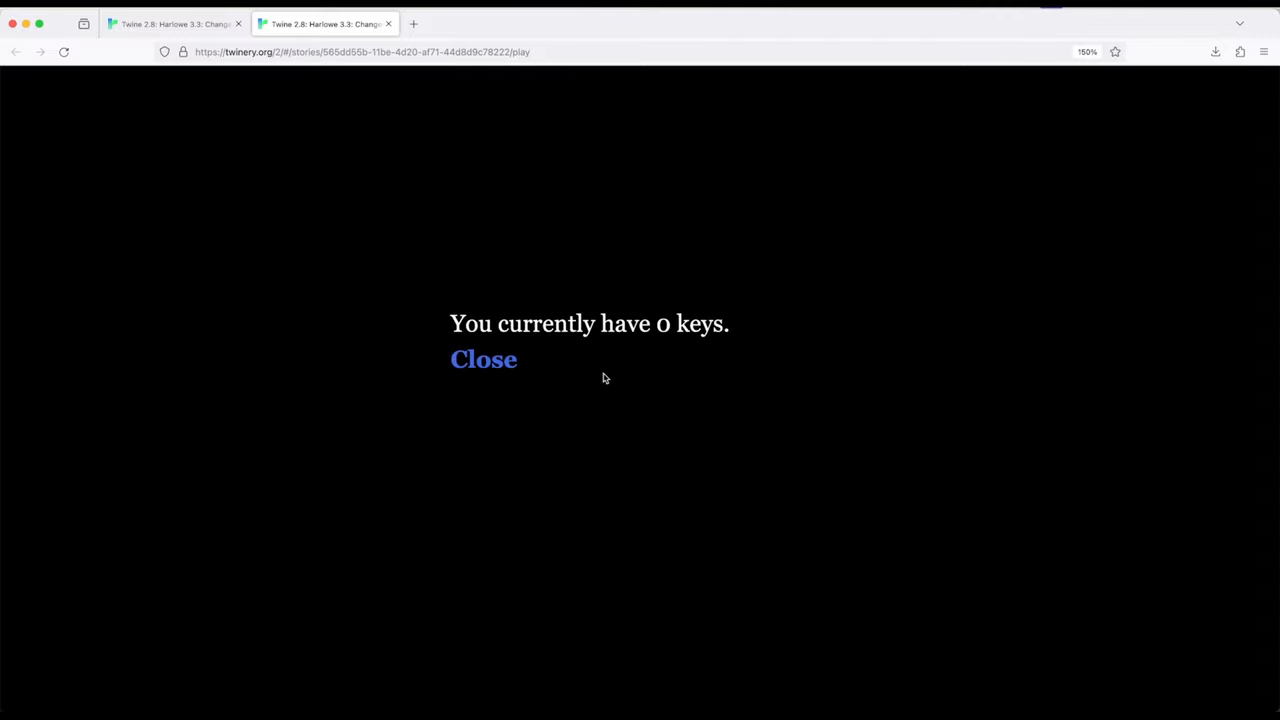
mouse_move(463, 77)
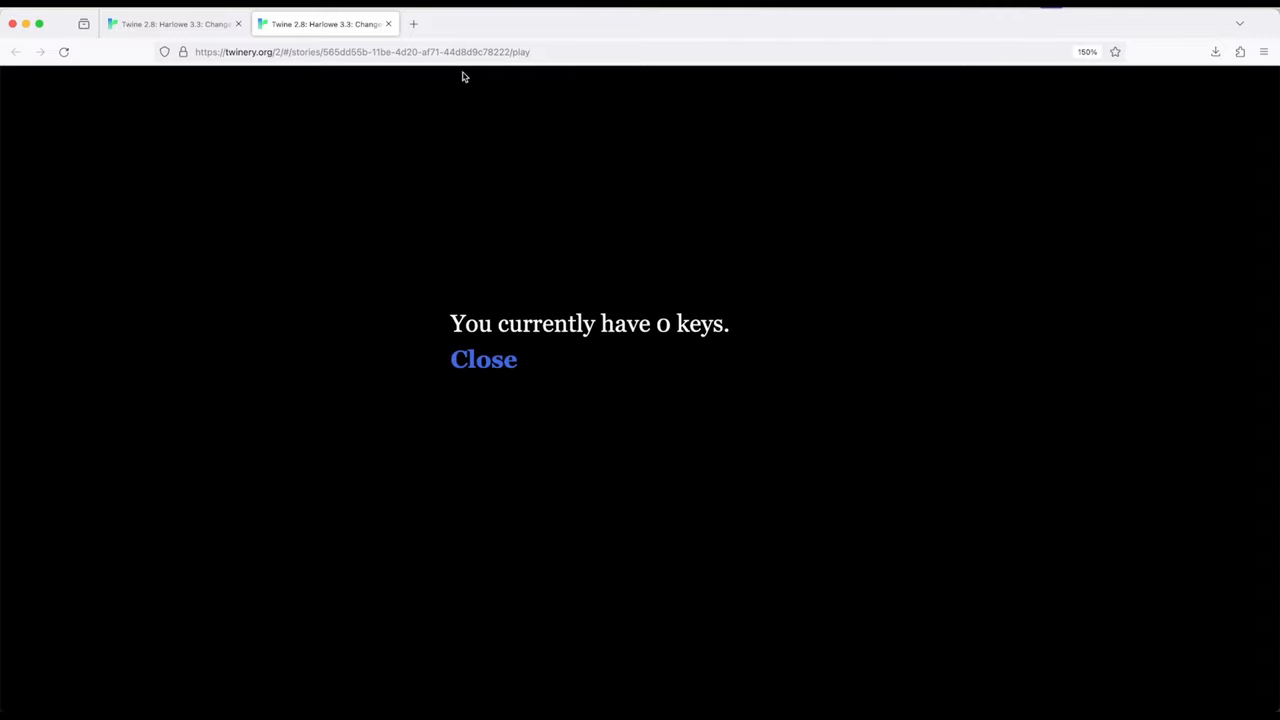
mouse_move(643, 305)
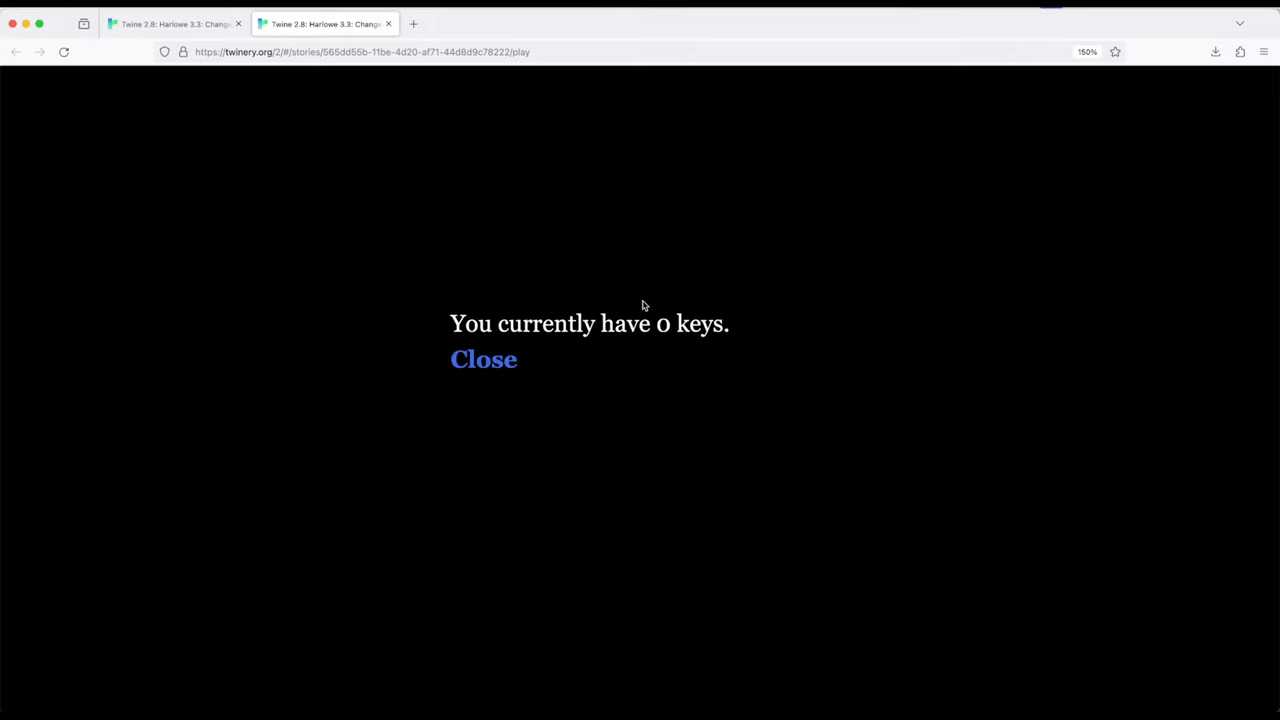
mouse_move(483, 359)
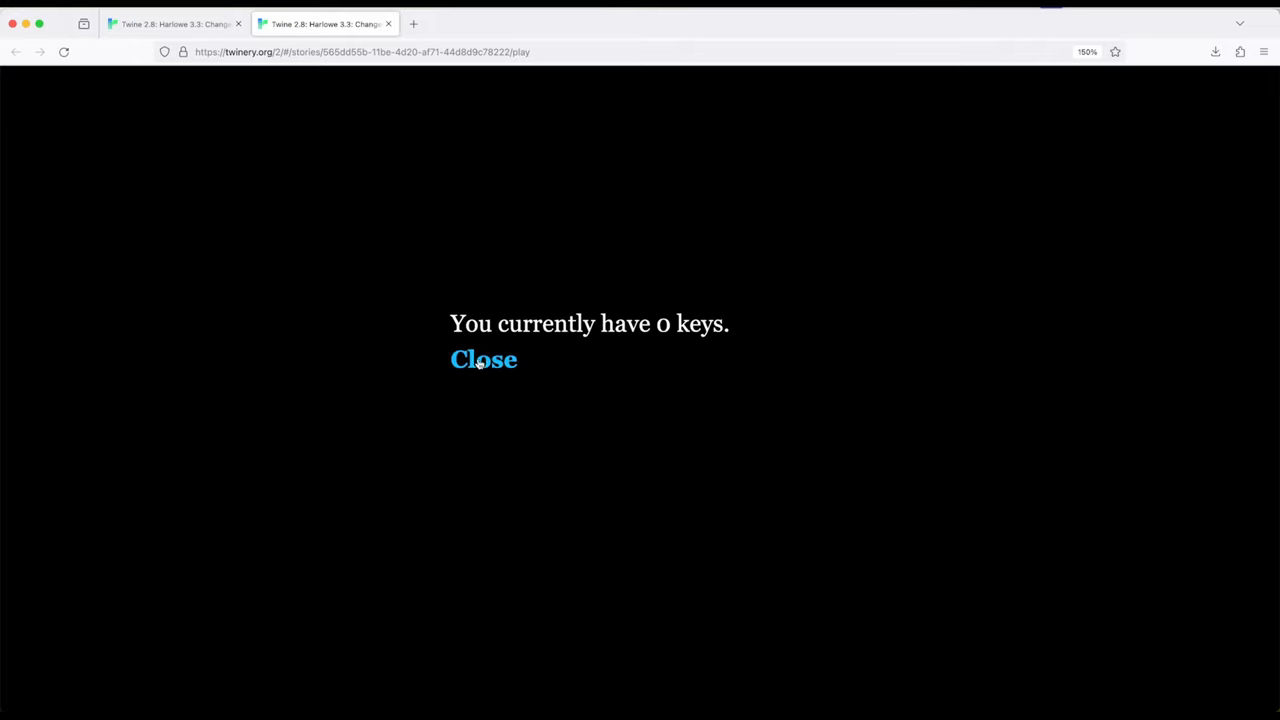
click(483, 359)
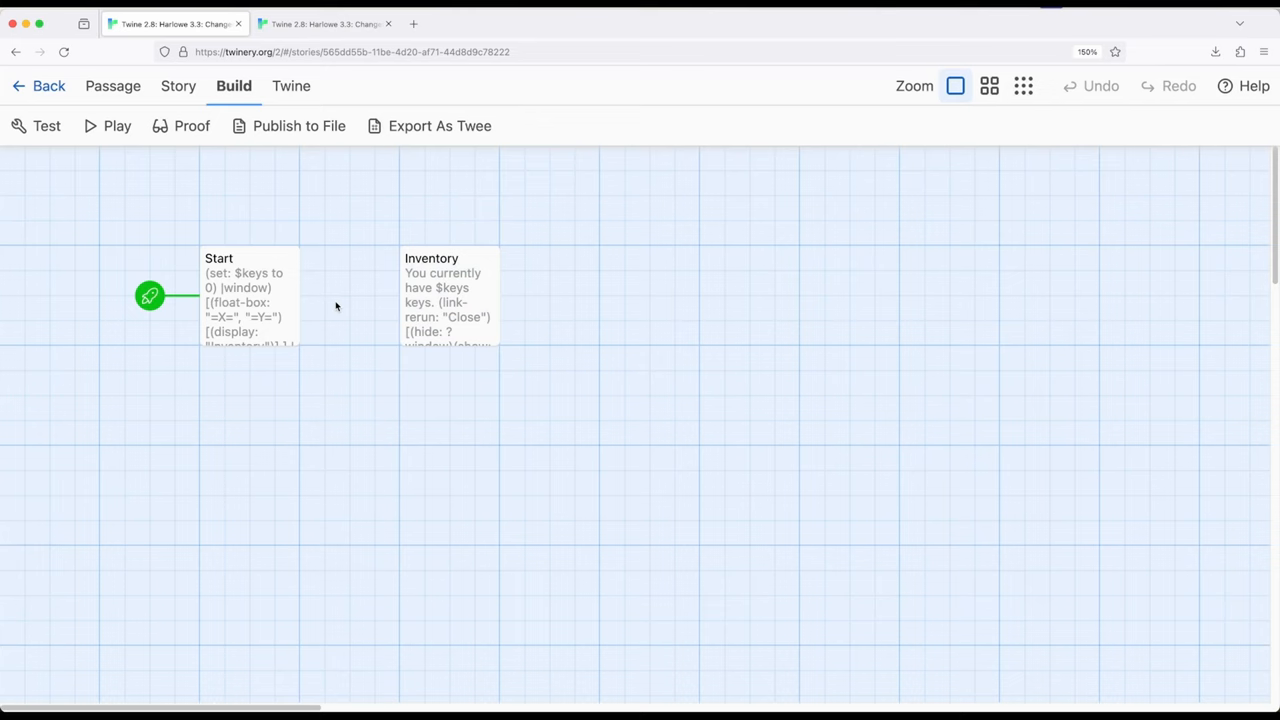
double_click(248, 295)
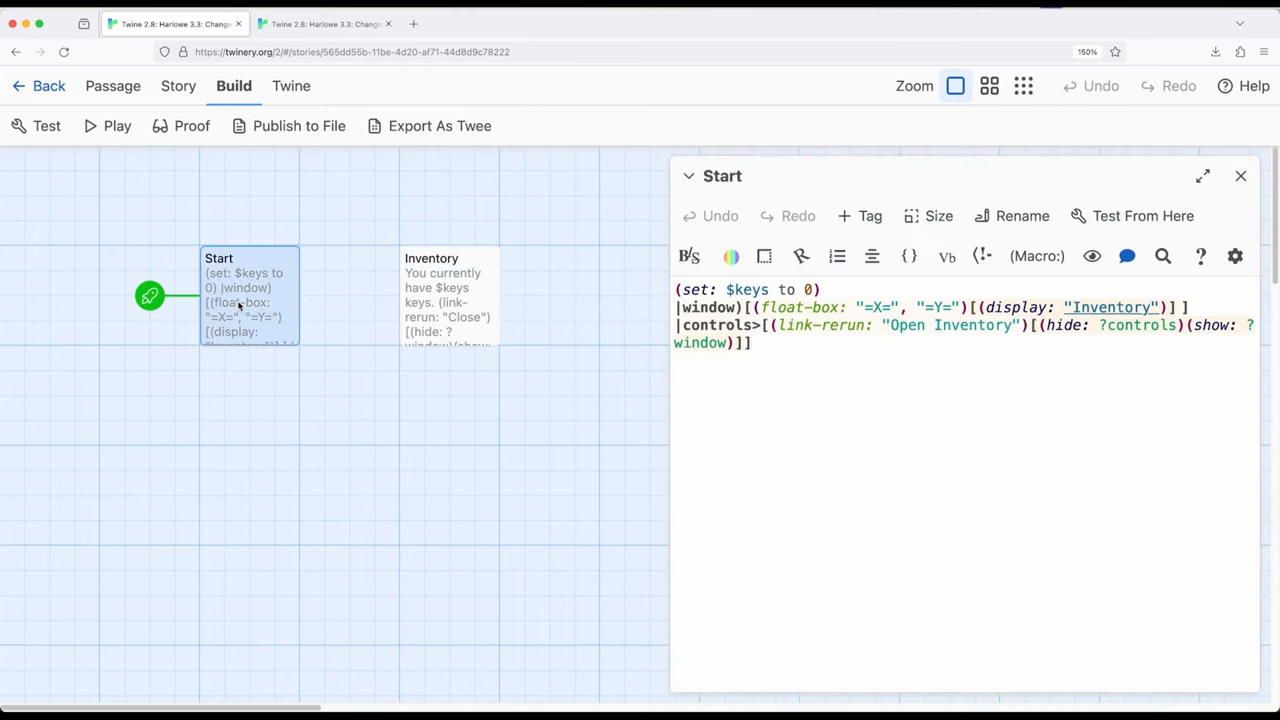
mouse_move(649, 310)
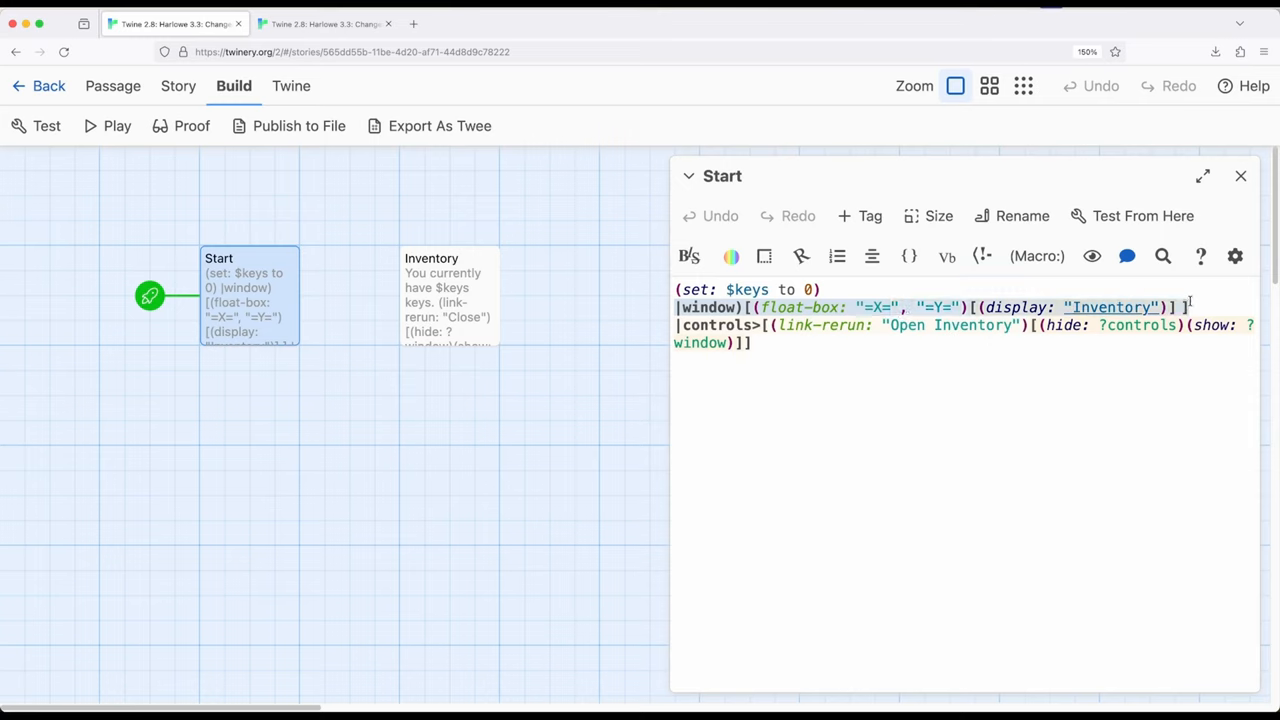
click(753, 343)
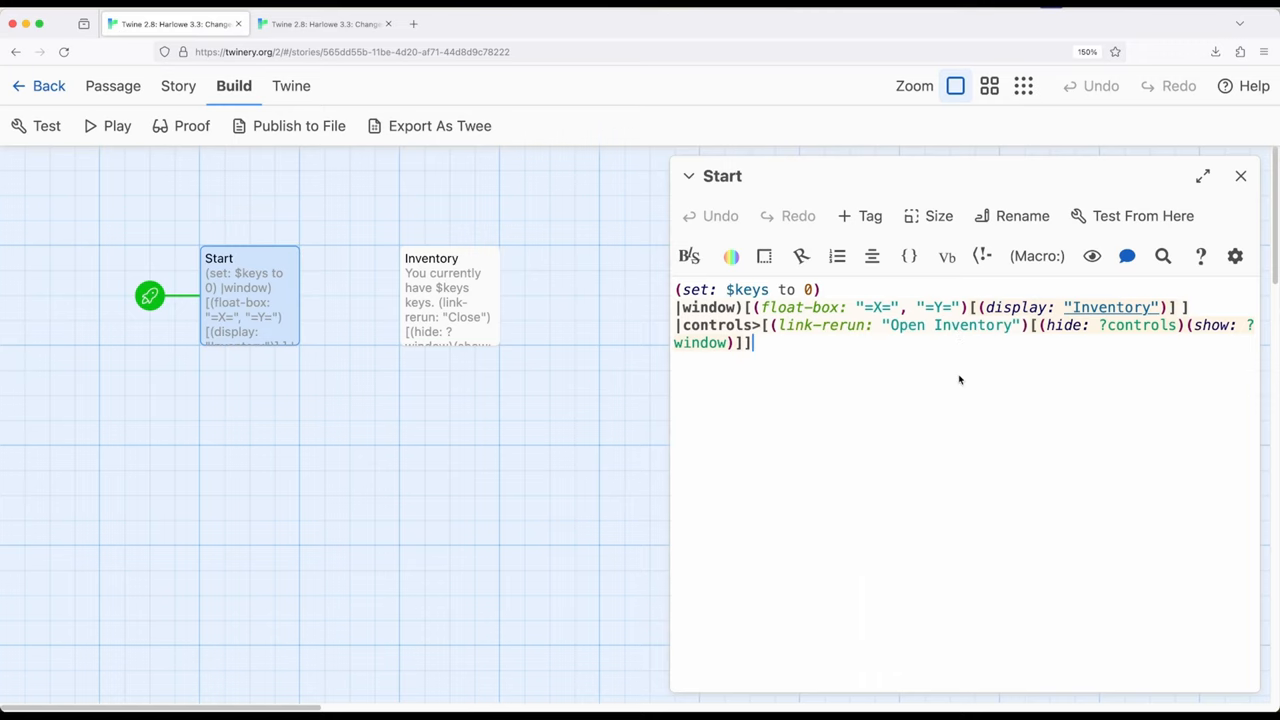
mouse_move(958, 435)
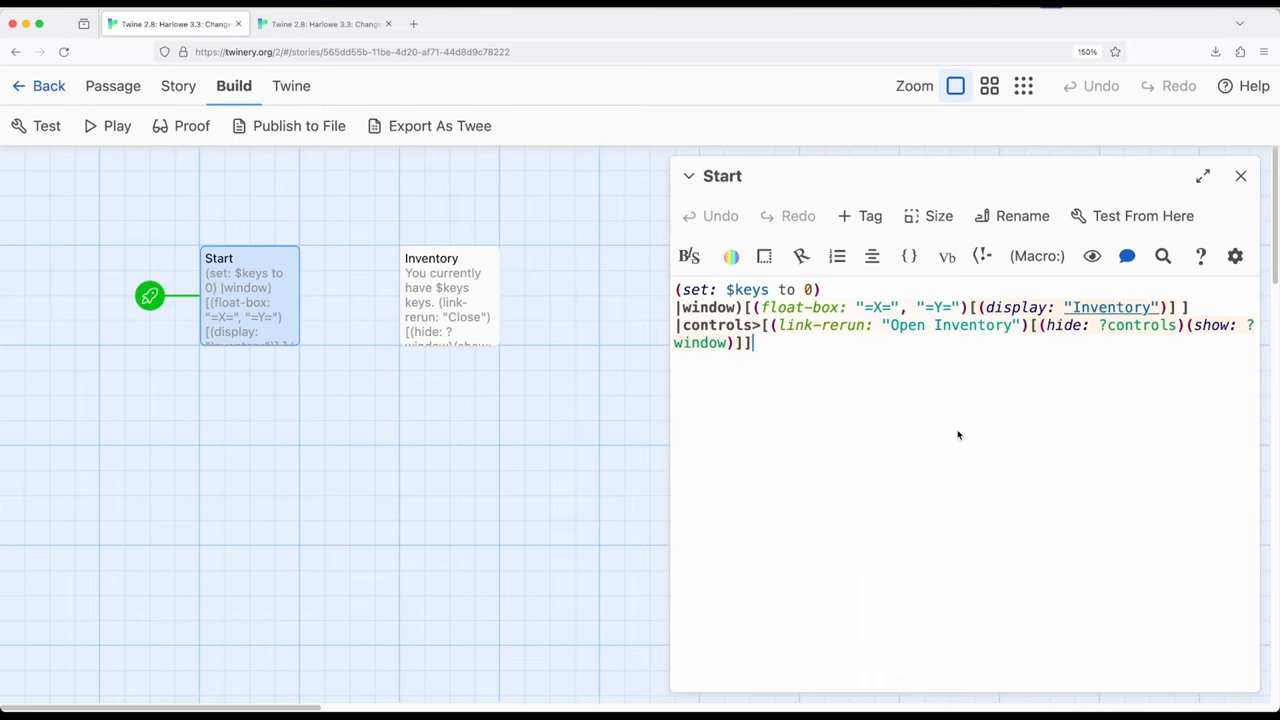
double_click(449, 295)
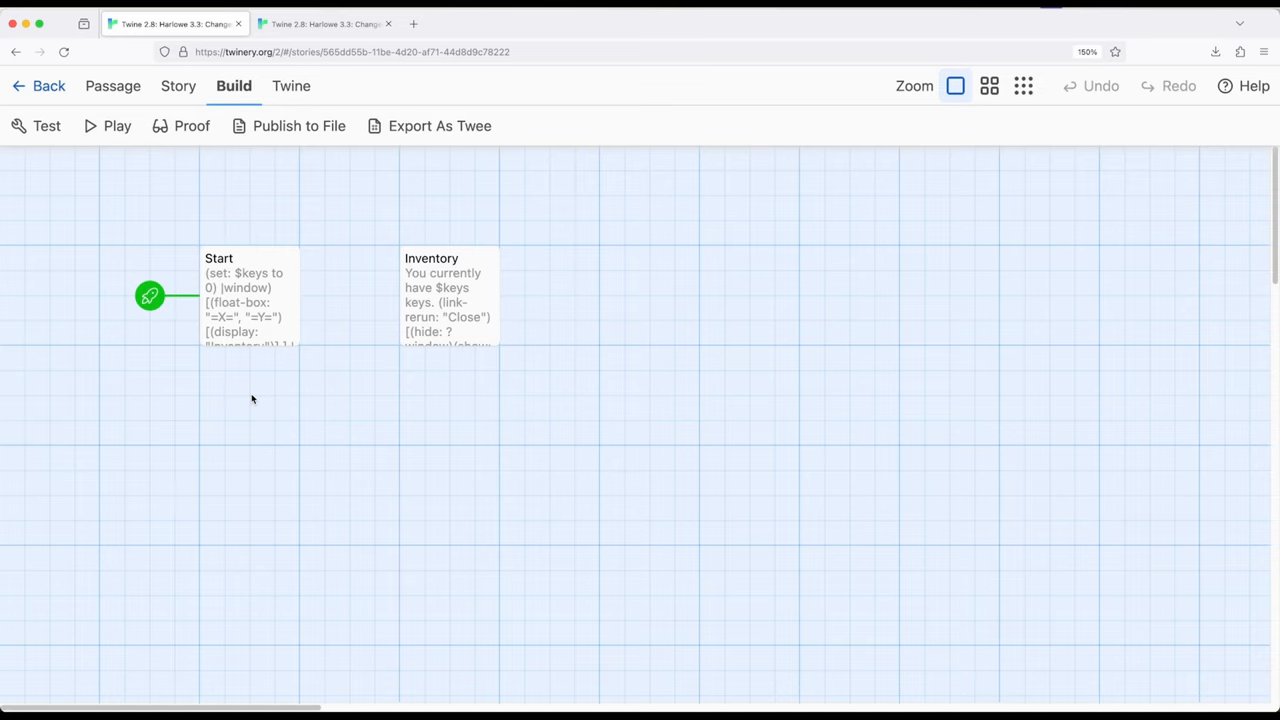
double_click(249, 295)
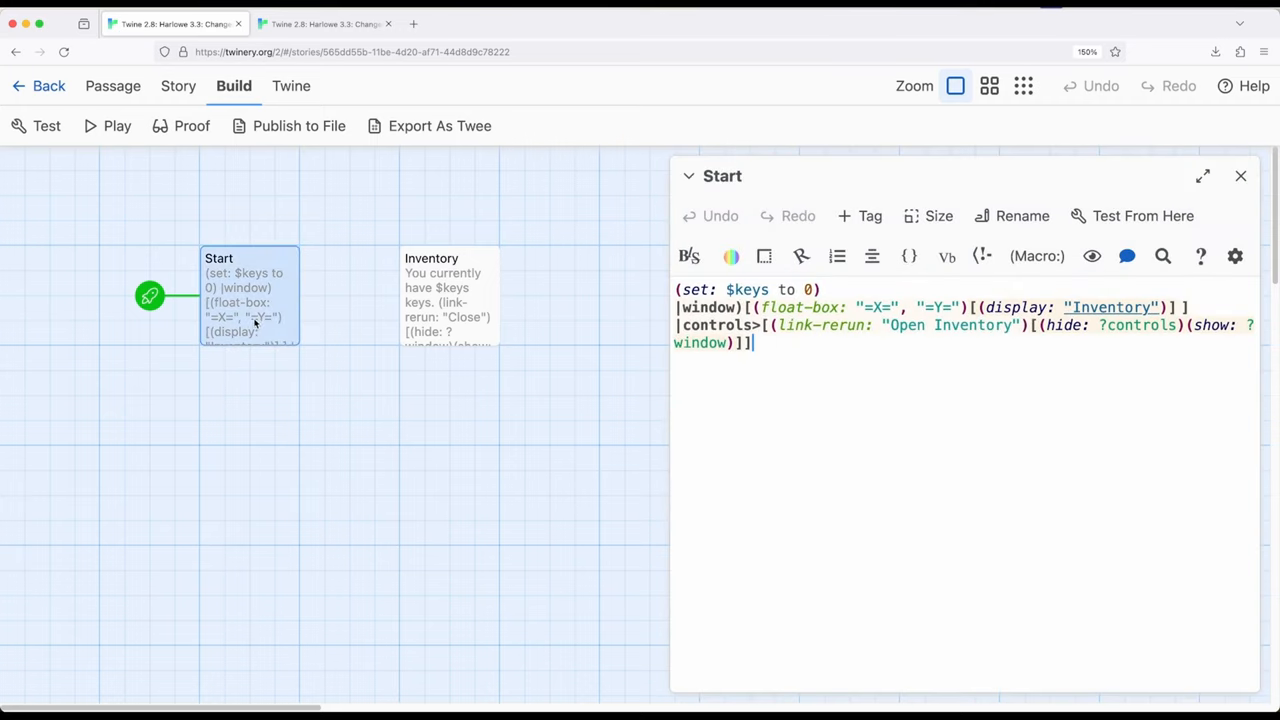
mouse_move(398, 453)
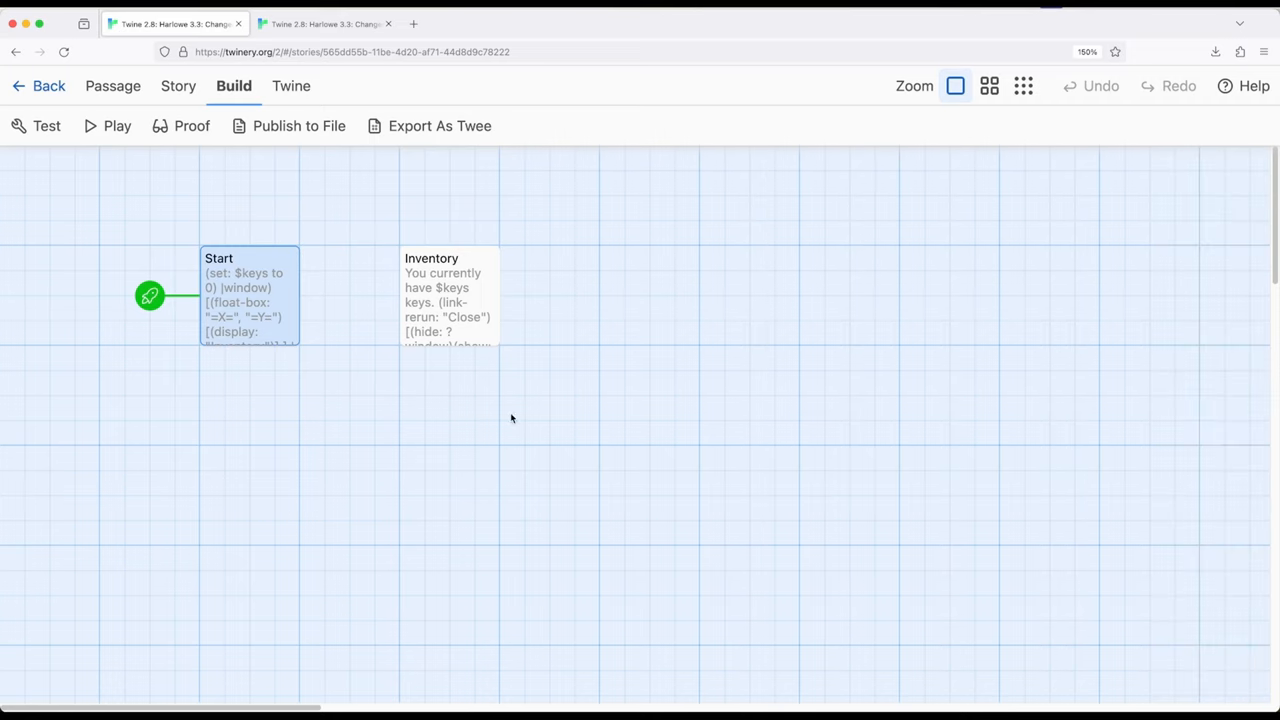
click(350, 424)
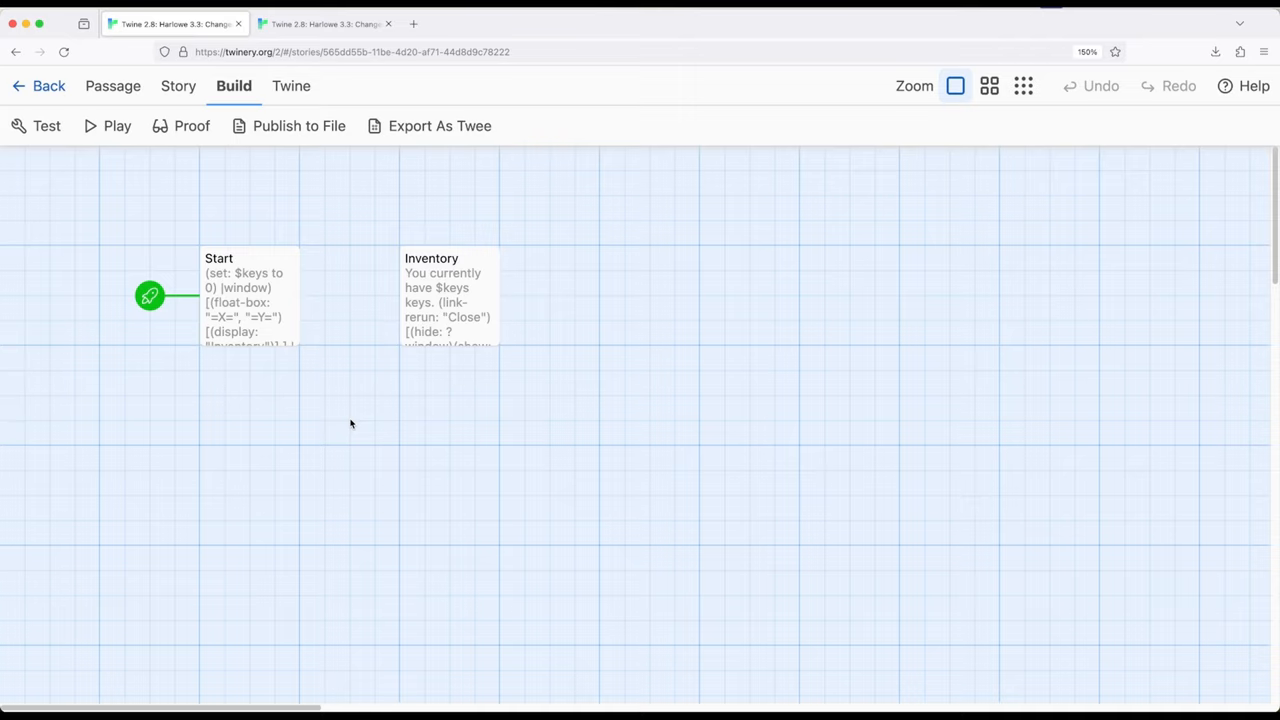
mouse_move(351, 68)
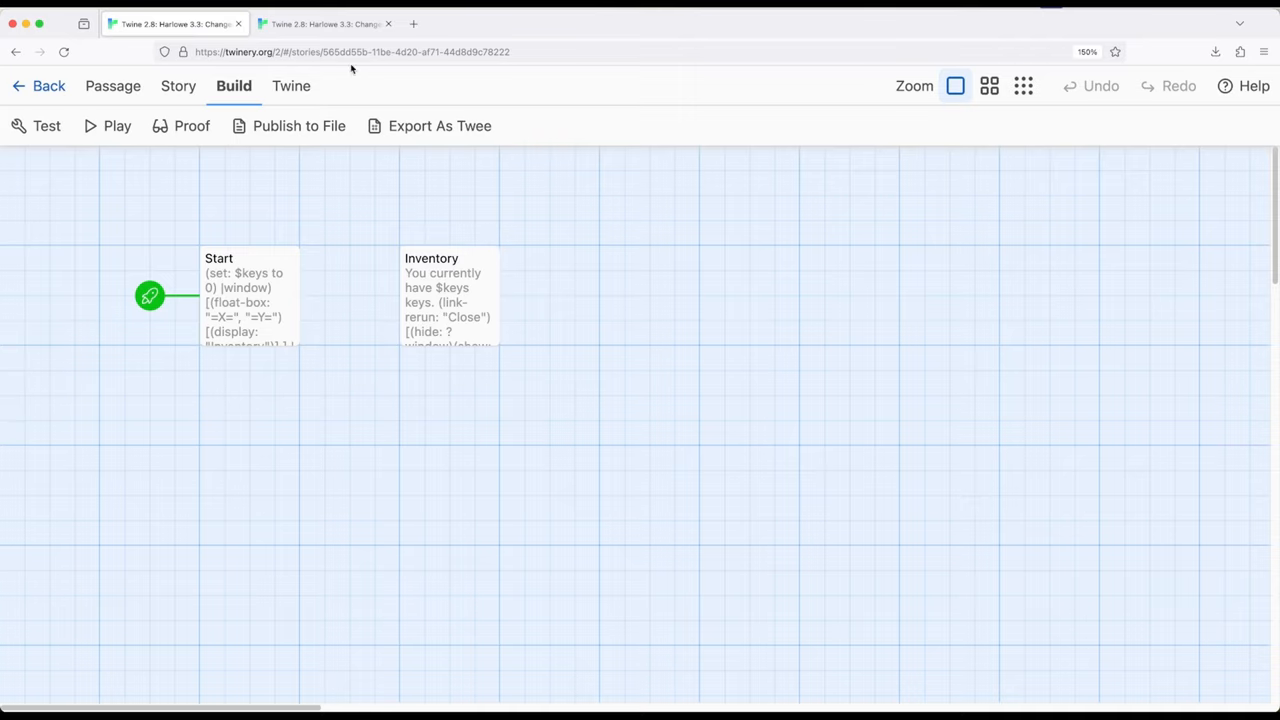
click(107, 125)
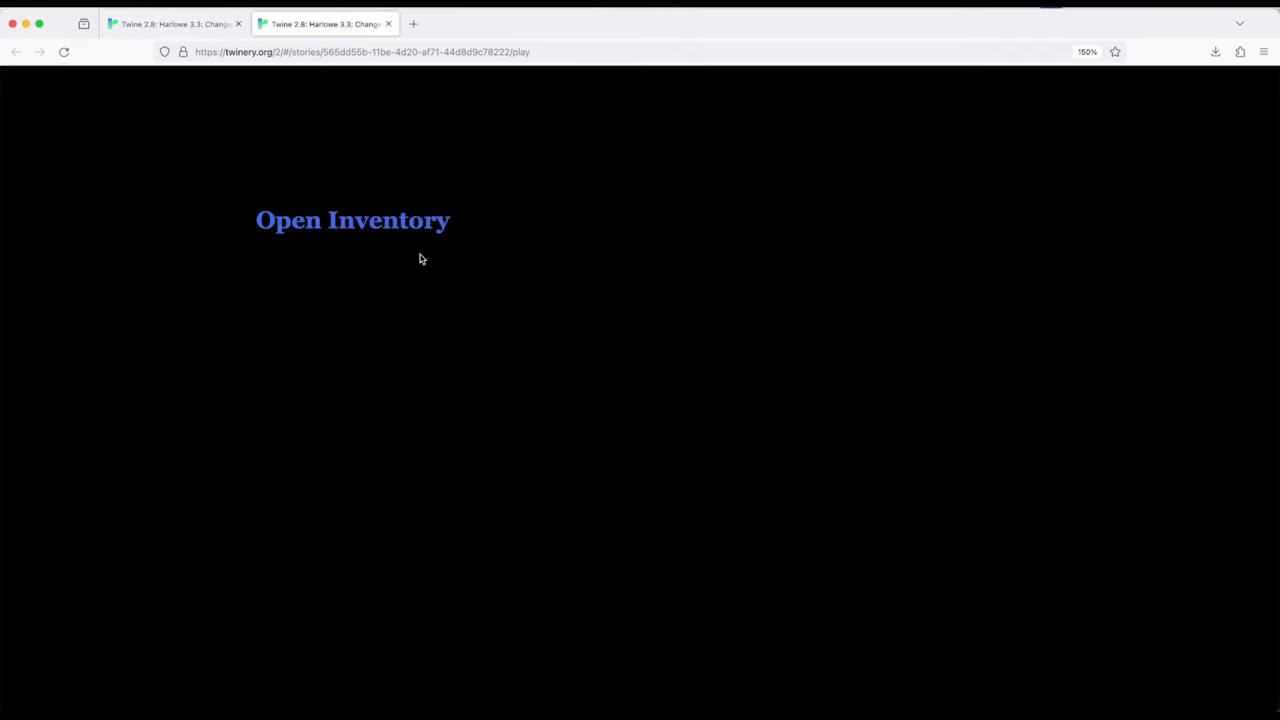
mouse_move(358, 264)
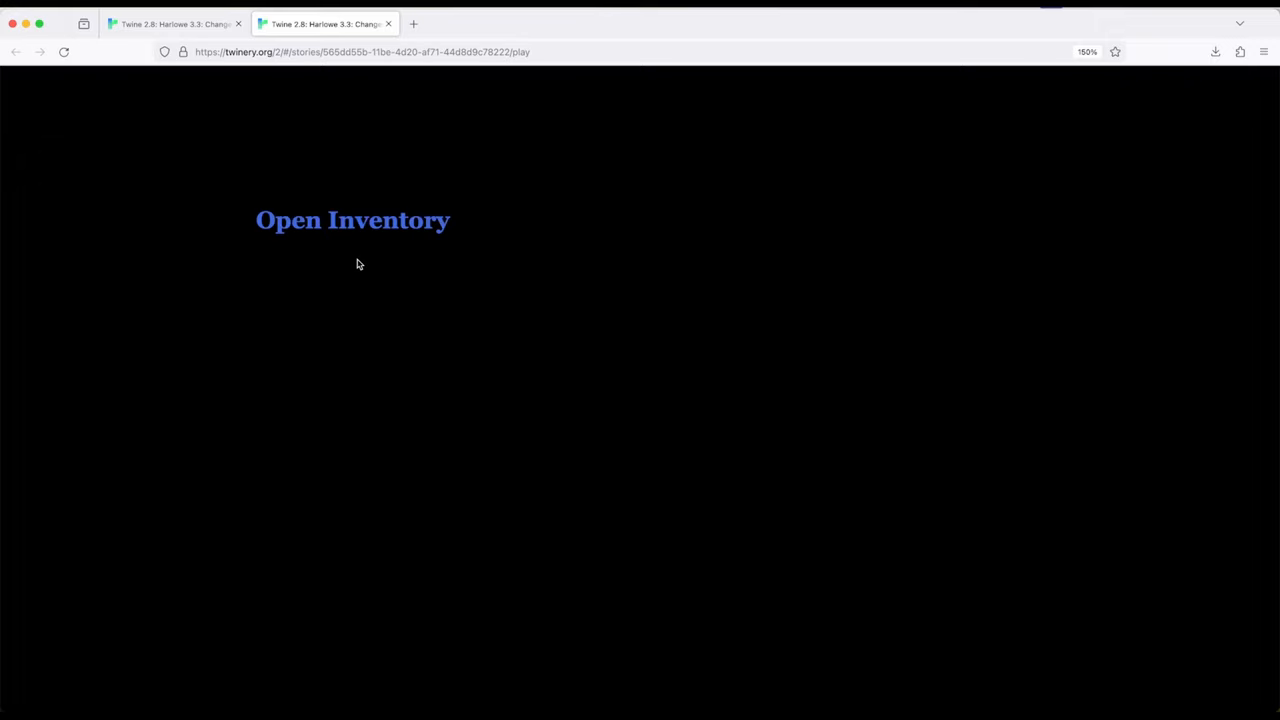
mouse_move(749, 373)
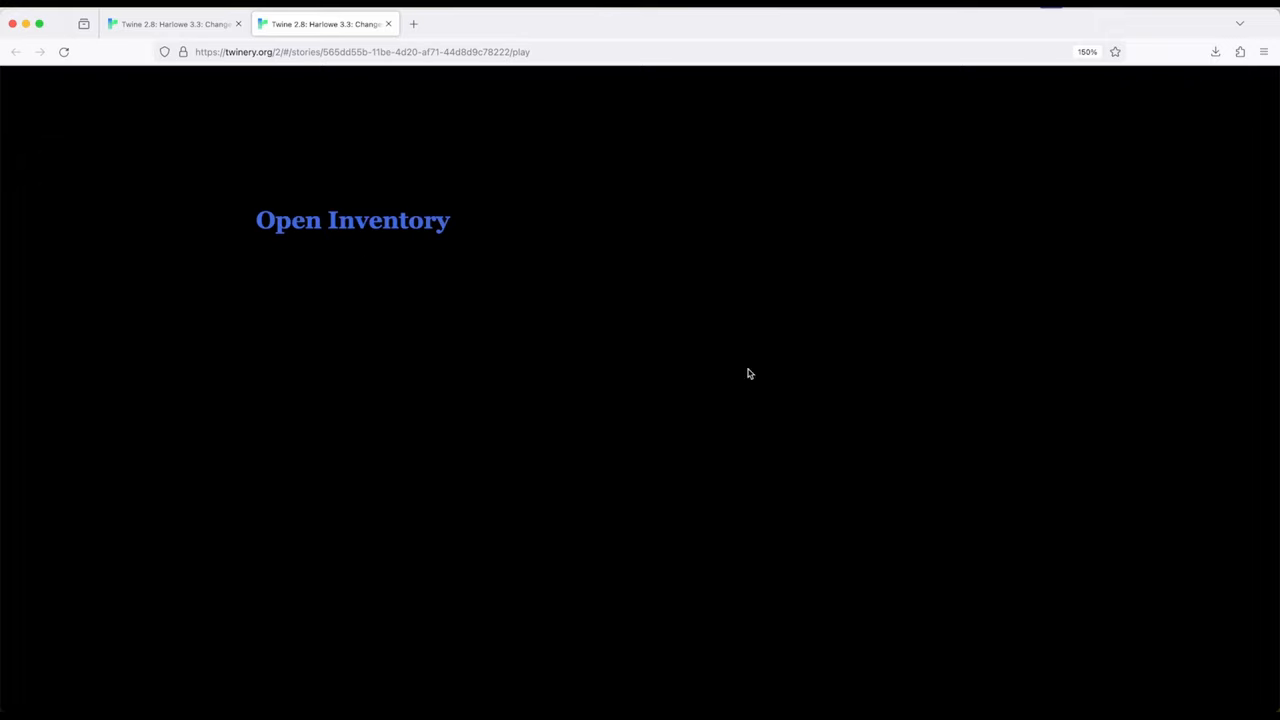
click(352, 220)
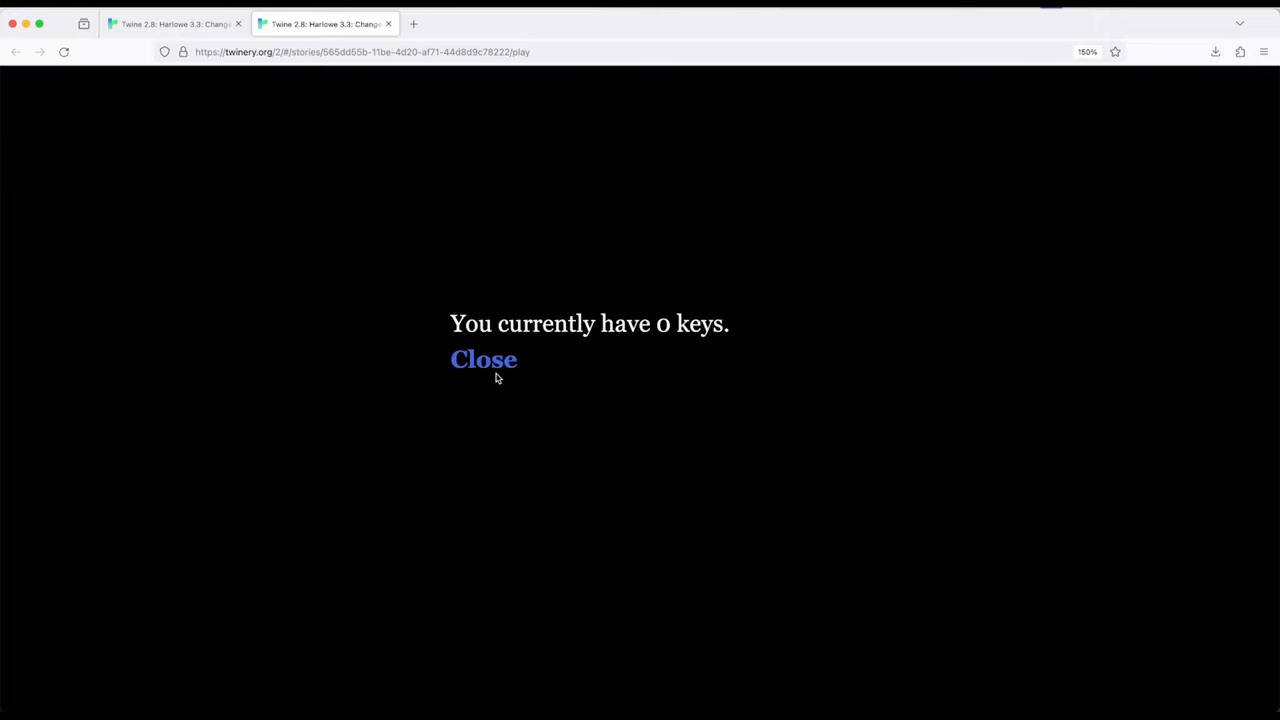
click(483, 359)
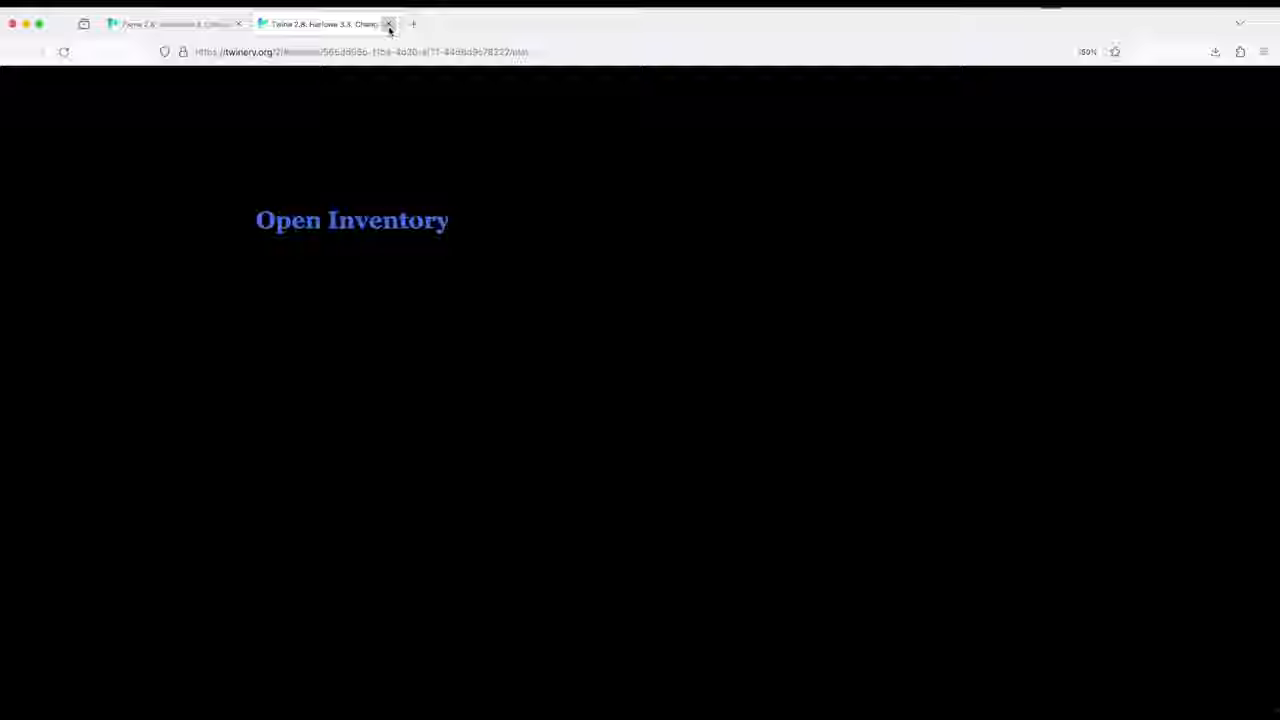
click(388, 24)
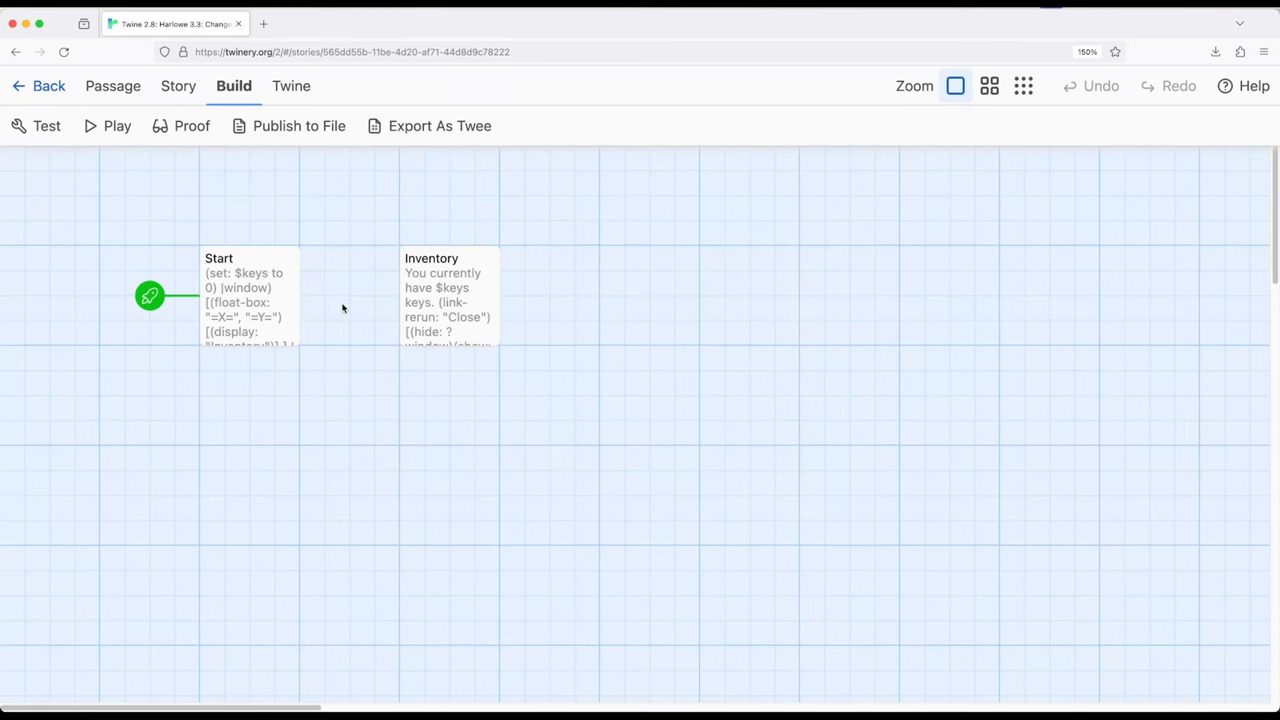
mouse_move(245, 298)
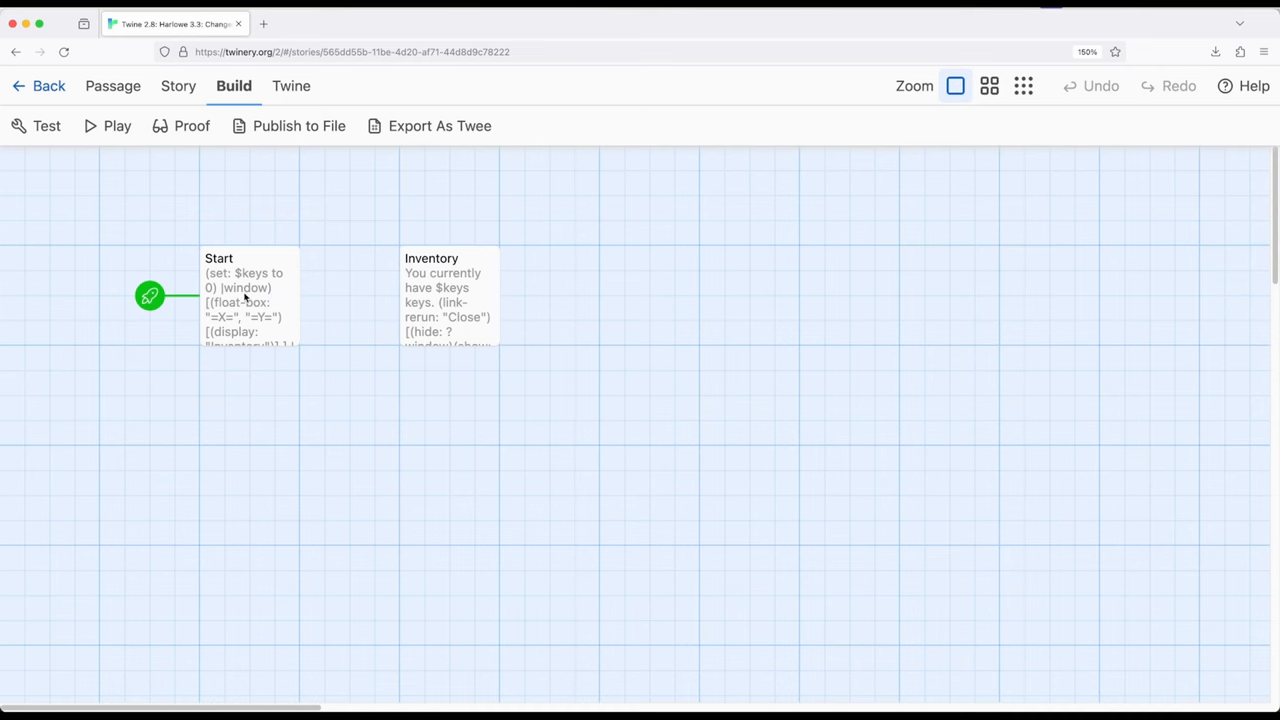
double_click(248, 295)
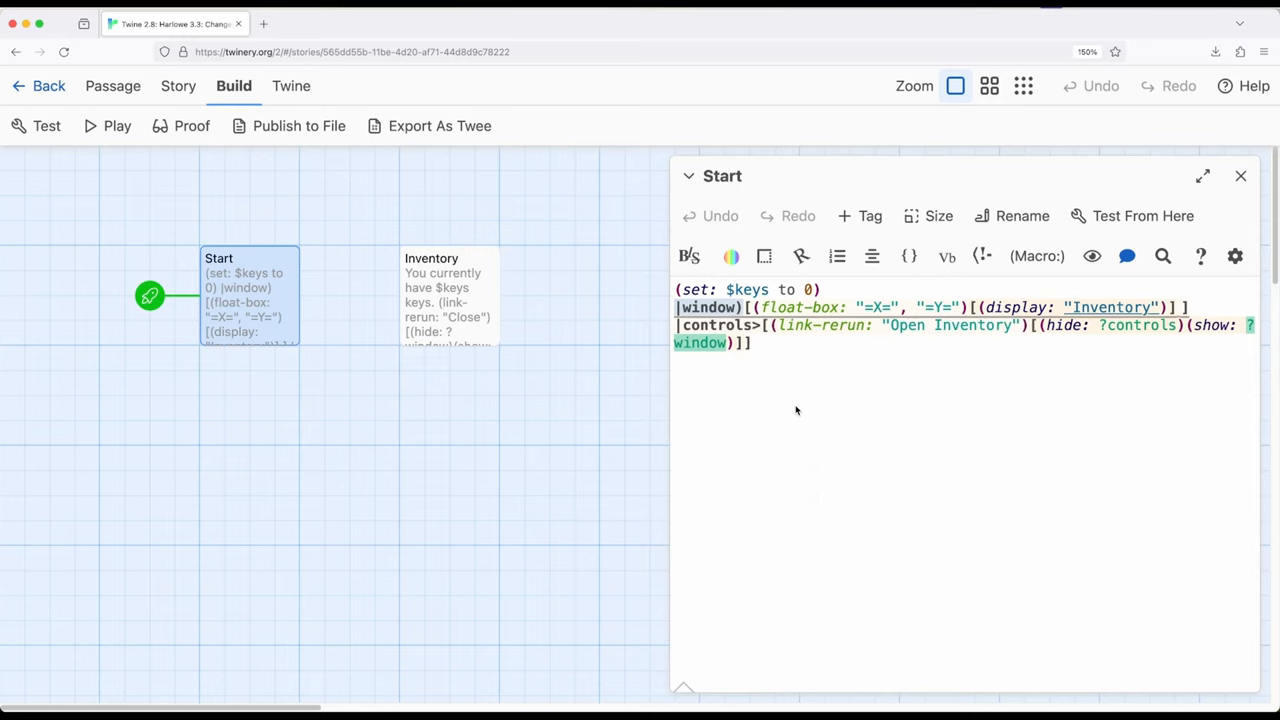
click(753, 342)
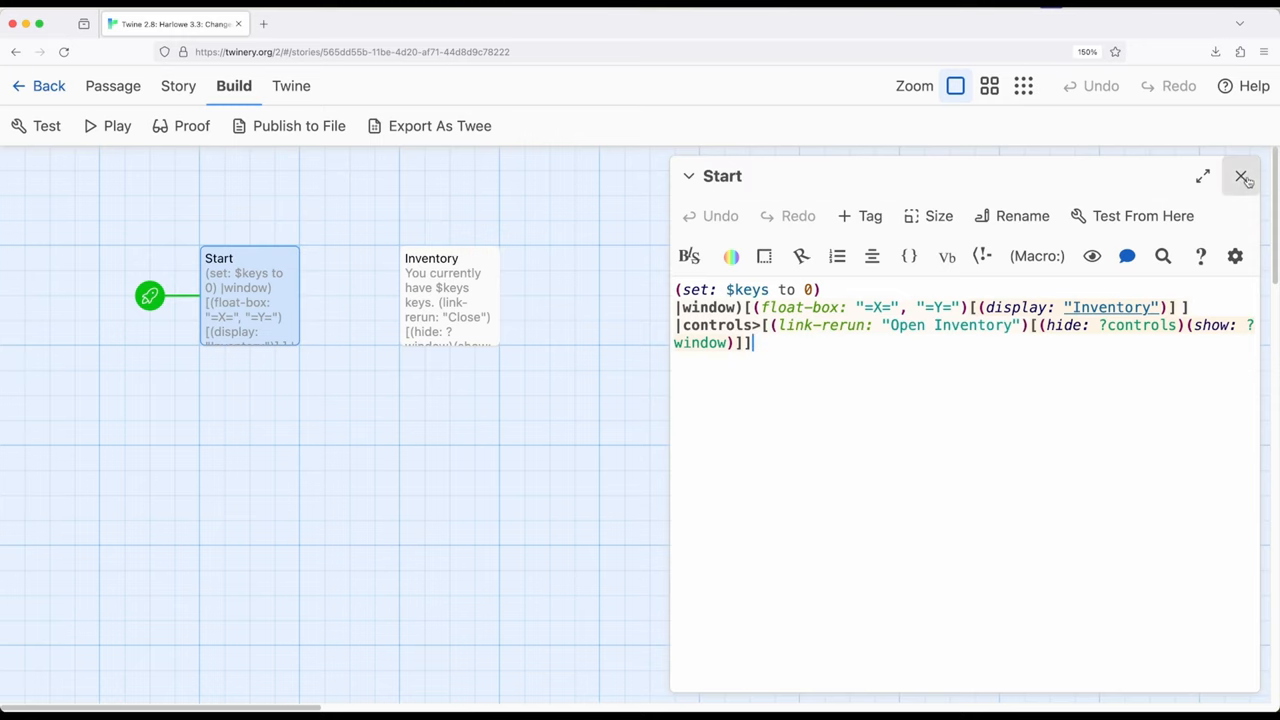
click(1242, 176)
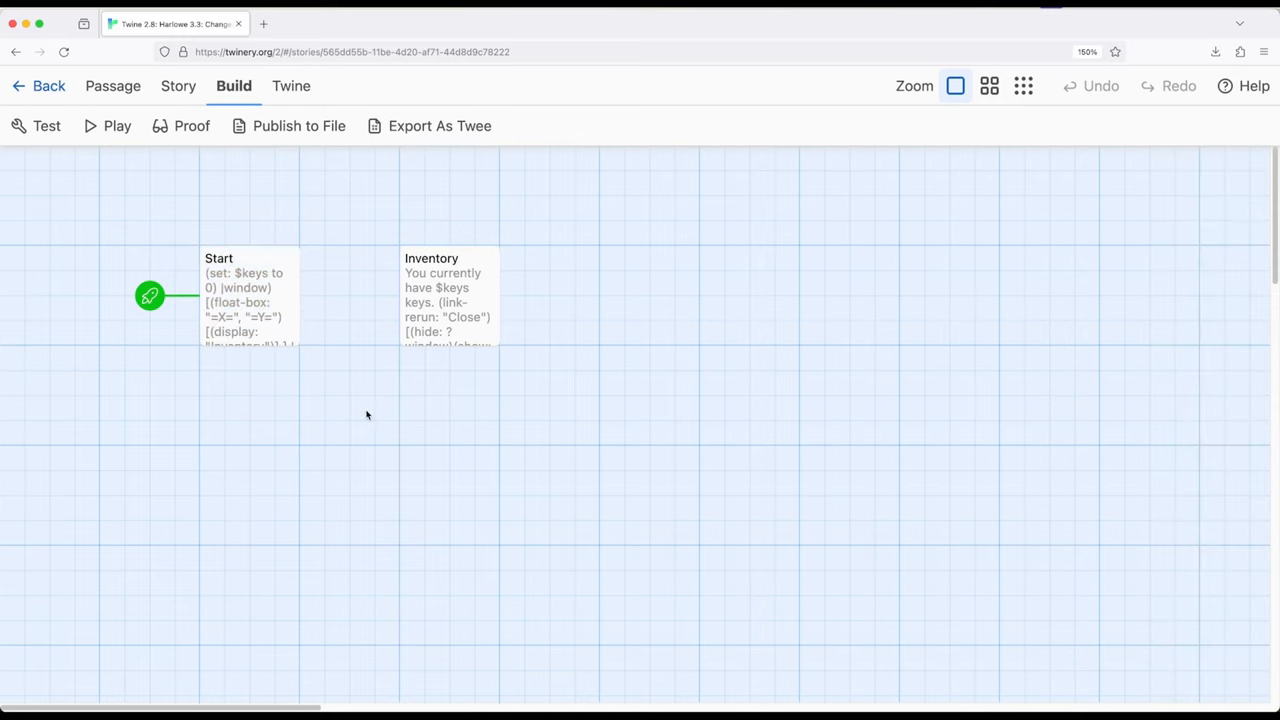